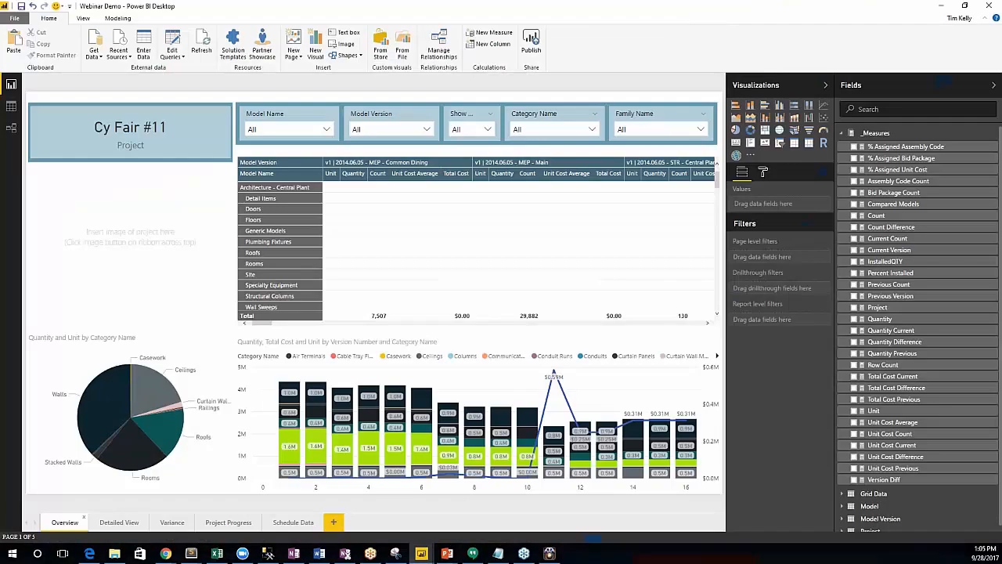
pyautogui.moveTo(434, 11)
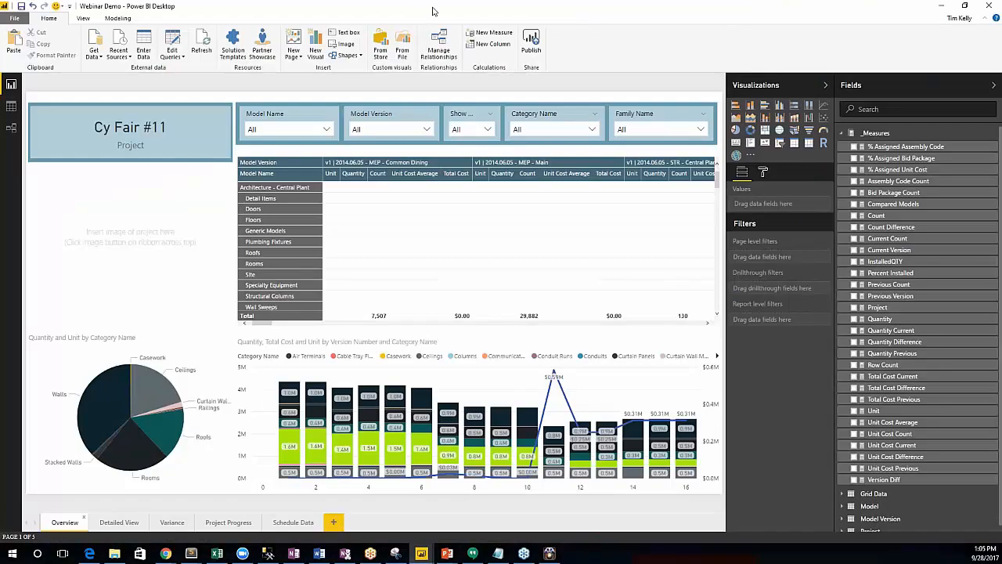
pyautogui.moveTo(441, 13)
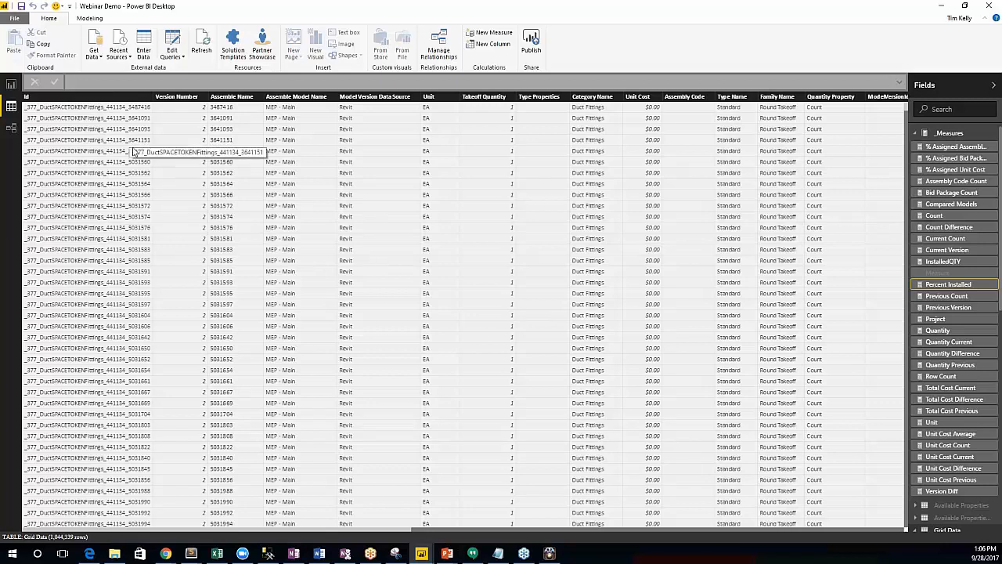
# Review how the Project, Model, Model Version and Grid Data tables relate in Relationships view.
pyautogui.scroll(-3)
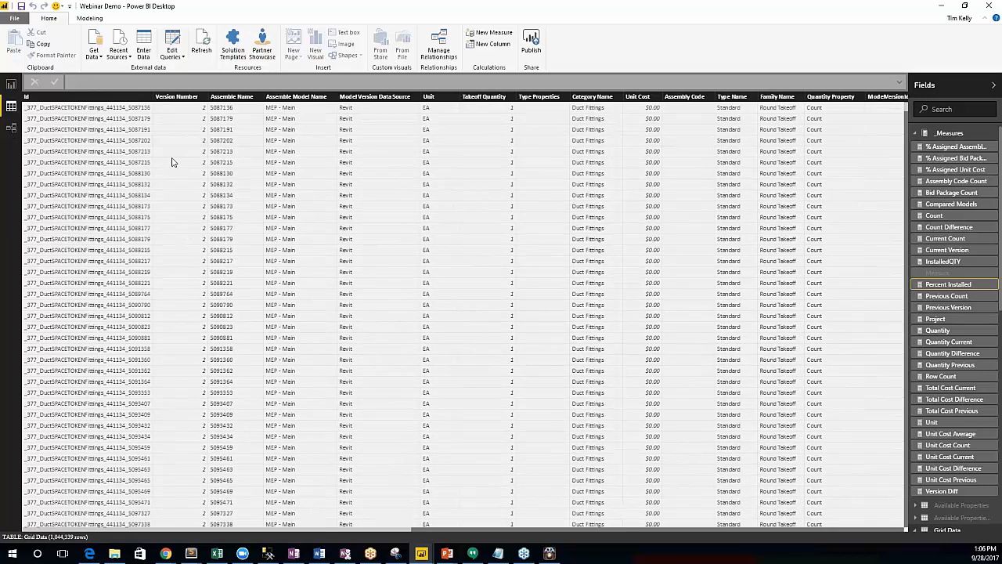
pyautogui.scroll(-3)
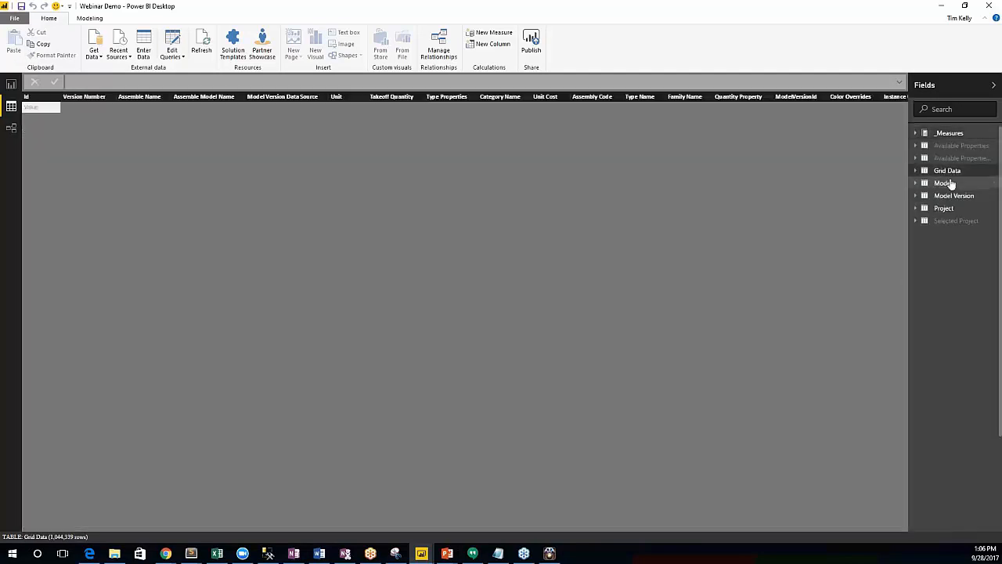
pyautogui.click(915, 171)
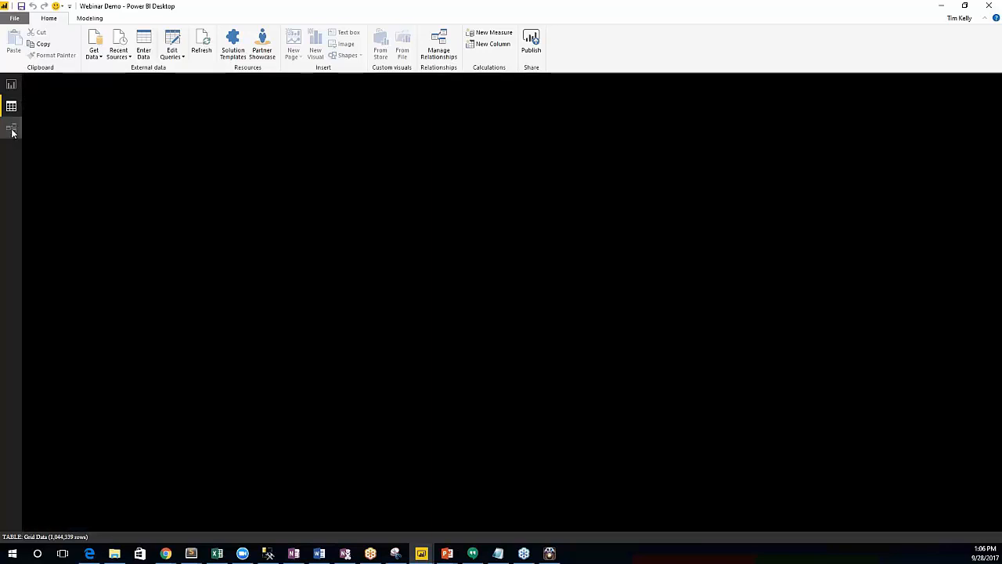
pyautogui.click(11, 127)
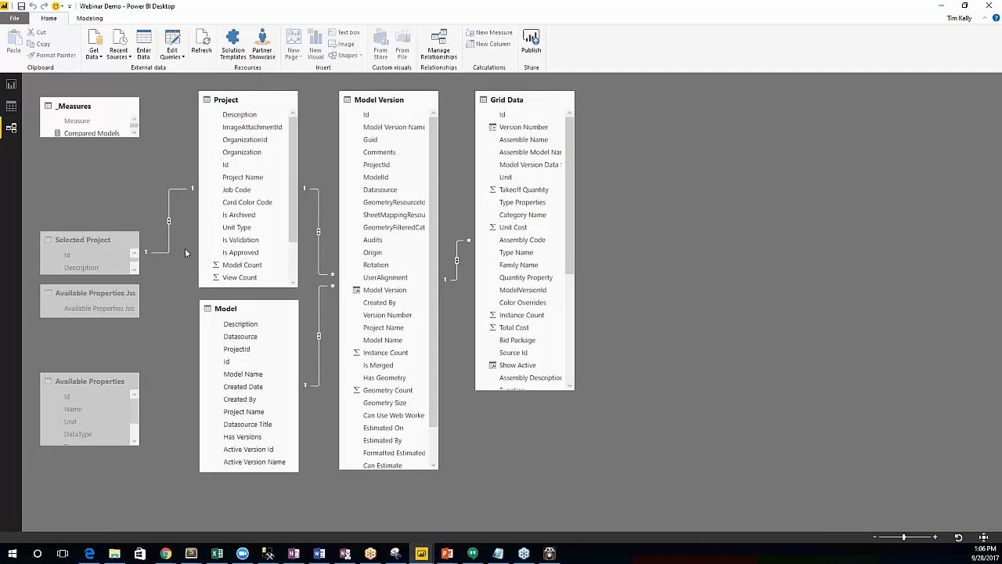
pyautogui.scroll(-3)
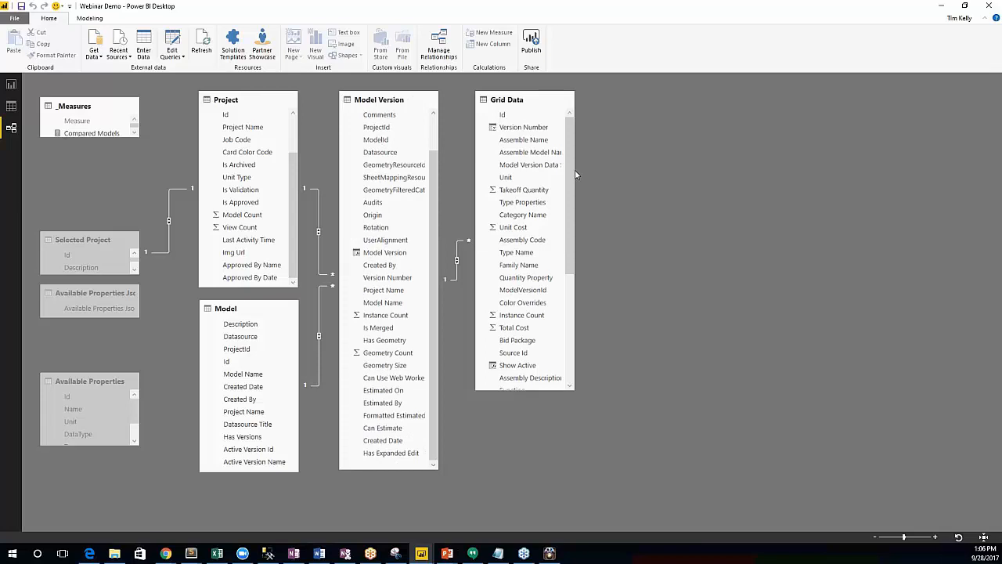
pyautogui.scroll(-3)
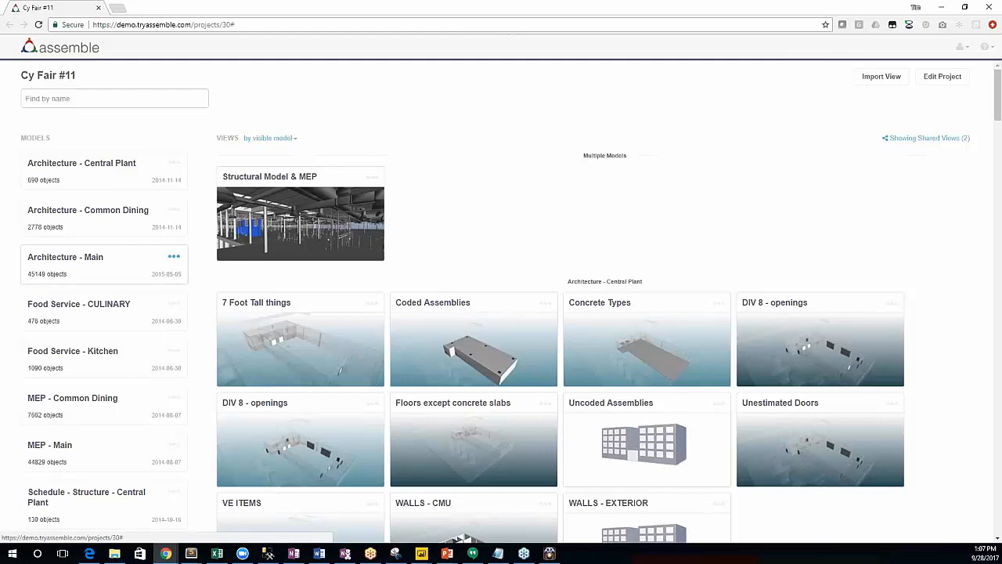
# Check the Architecture - Main model's settings, then cancel the Model Settings dialog.
pyautogui.click(173, 256)
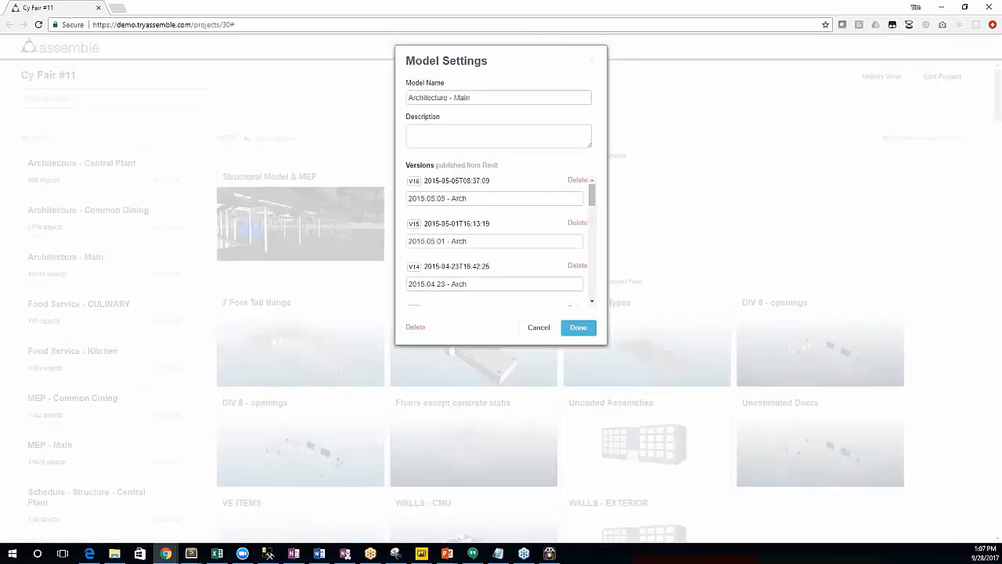
pyautogui.tripleClick(498, 97)
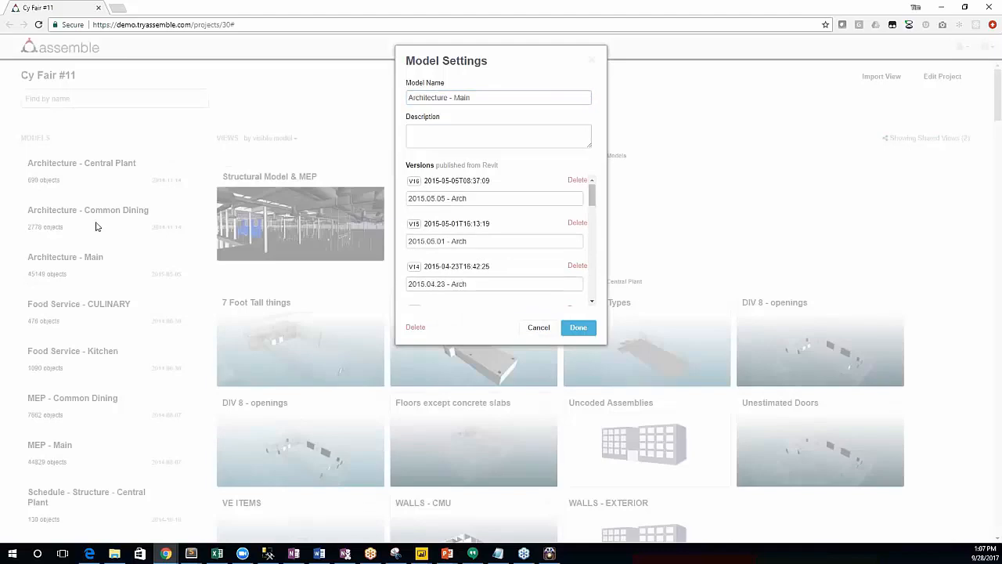
pyautogui.click(577, 327)
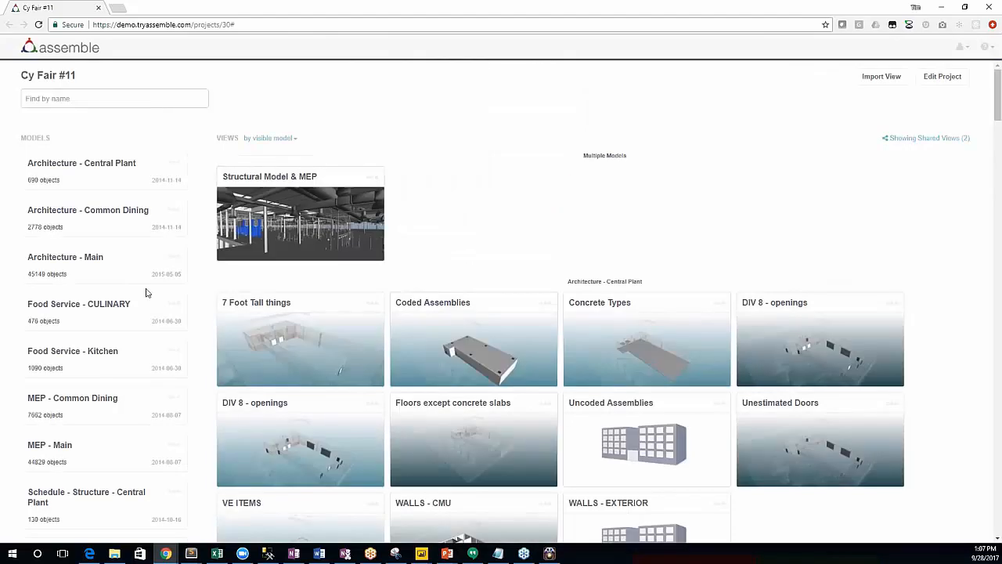
pyautogui.moveTo(139, 259)
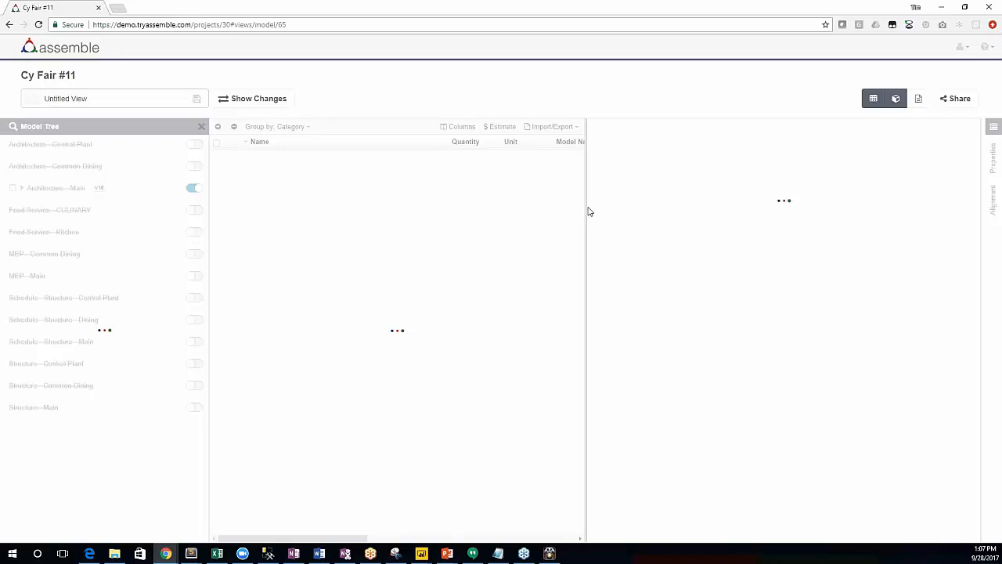
pyautogui.moveTo(220, 296)
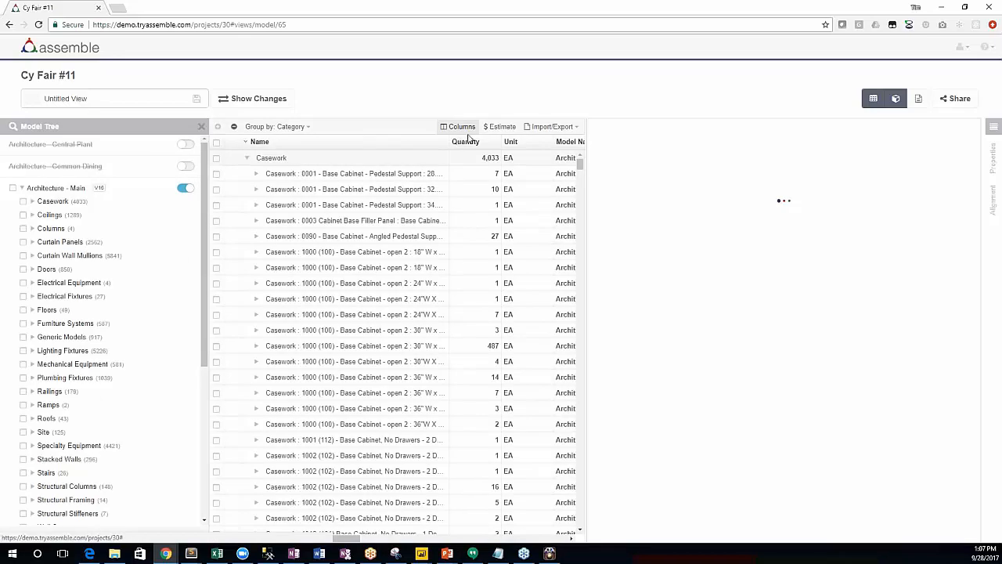
# Browse the available and selected lists in Add and Remove Columns for Architecture - Main.
pyautogui.click(458, 126)
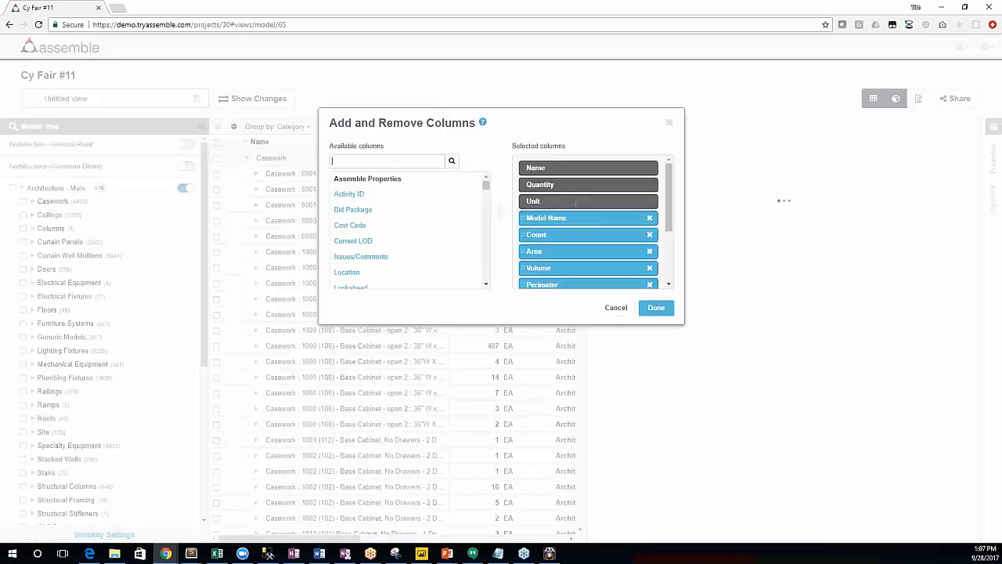
pyautogui.scroll(-3)
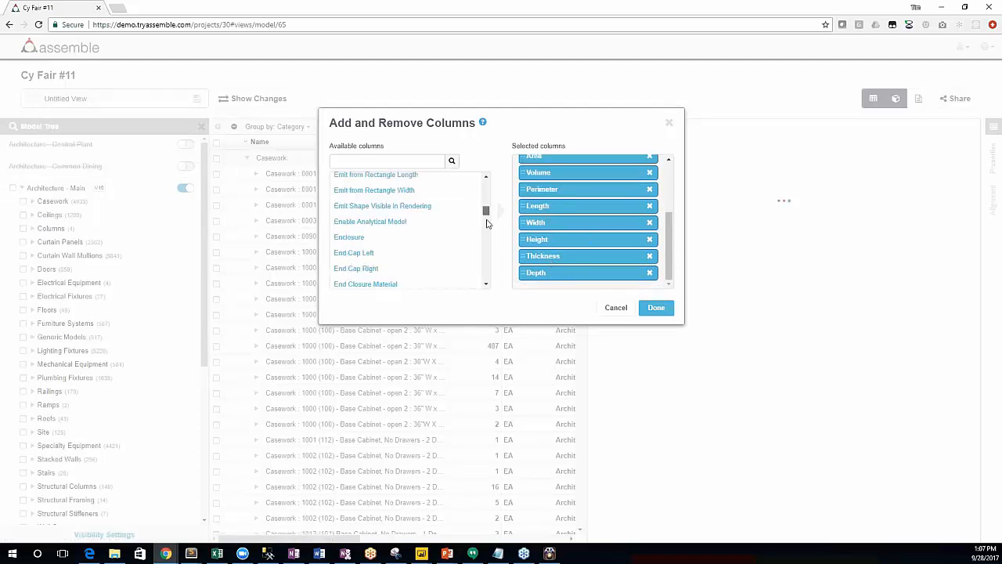
pyautogui.scroll(-3)
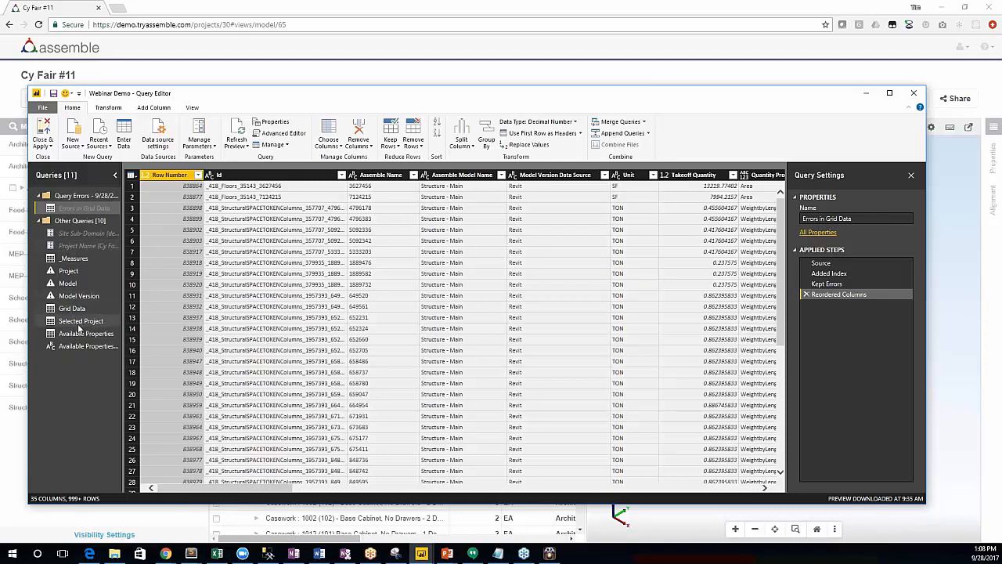
# Preview the Available Properties query, then scroll the Model Version query's 70 records.
pyautogui.click(85, 332)
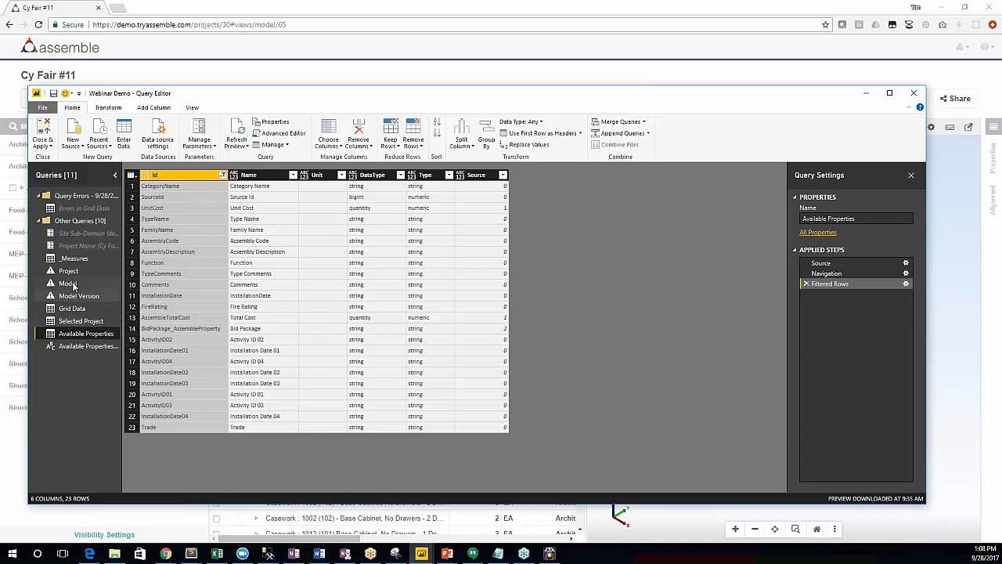
pyautogui.click(79, 295)
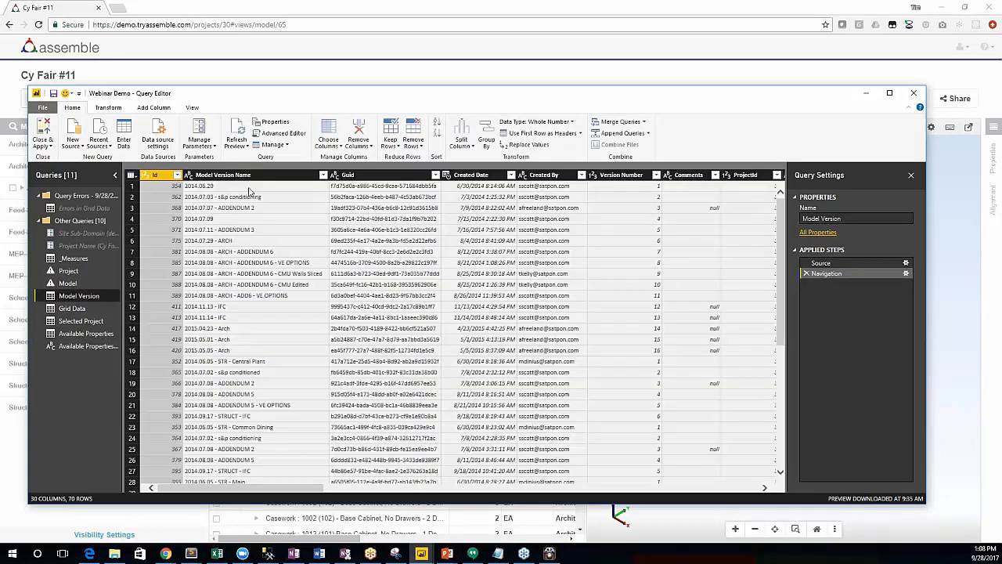
pyautogui.scroll(-3)
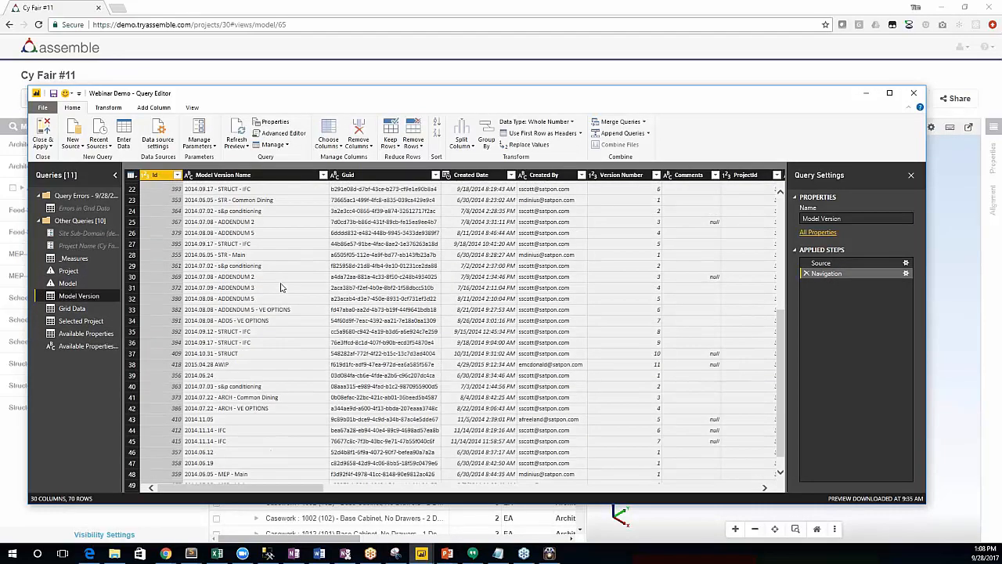
pyautogui.scroll(-3)
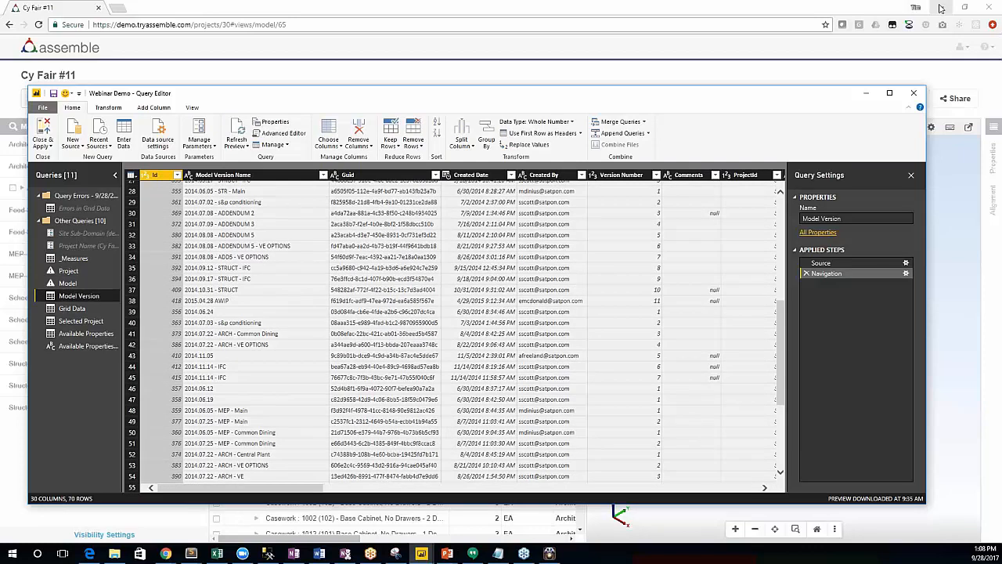
pyautogui.moveTo(945, 9)
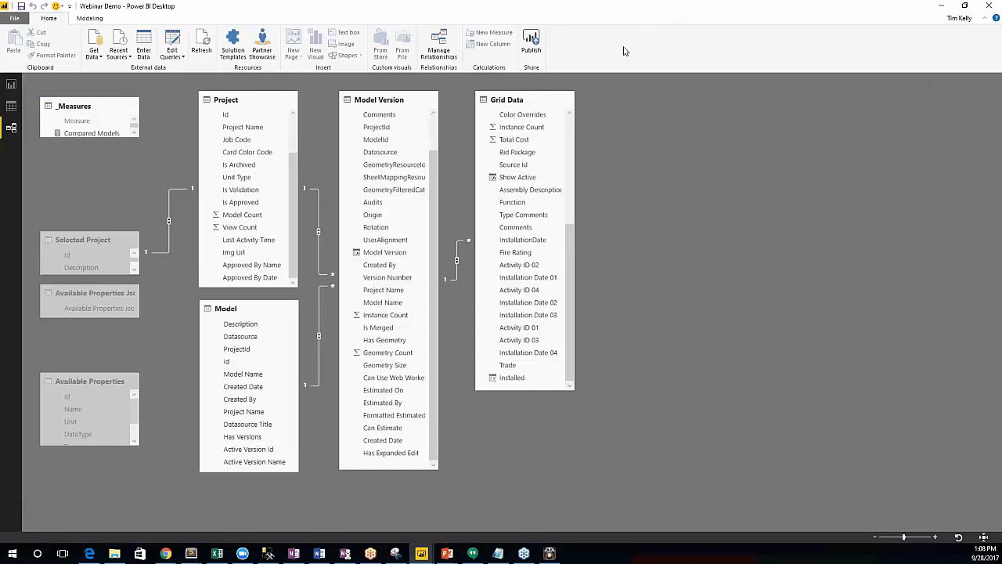
pyautogui.moveTo(12, 86)
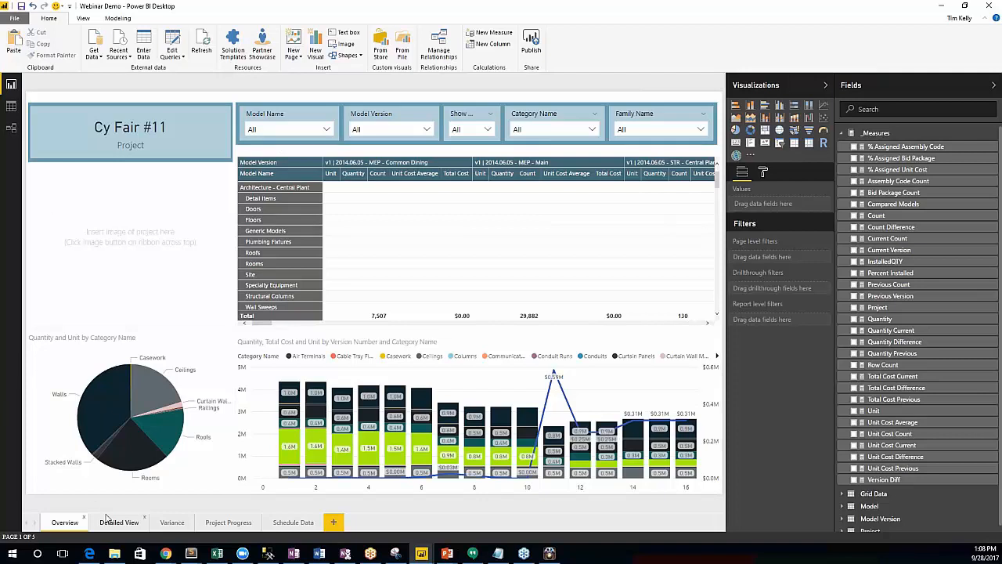
pyautogui.moveTo(119, 522)
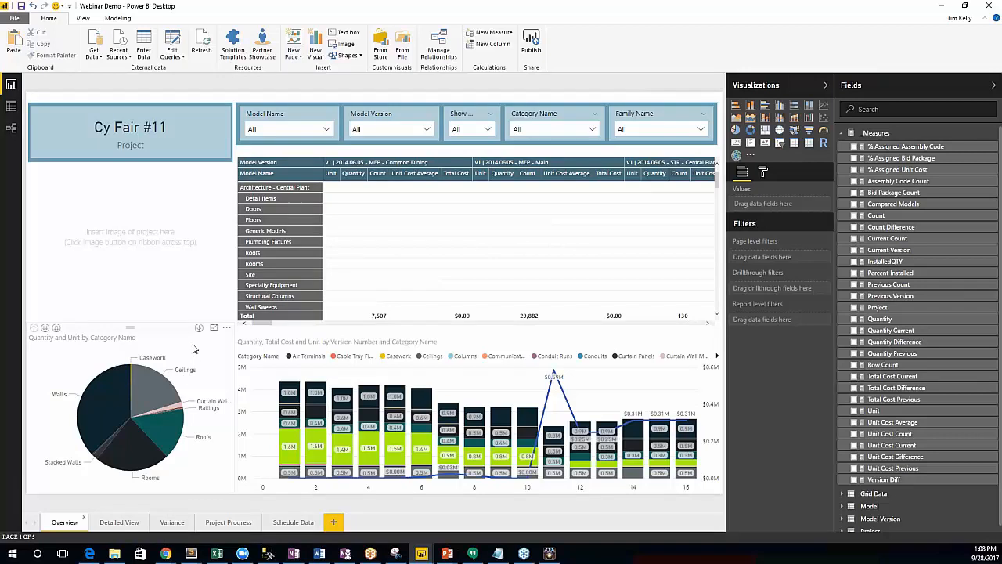
pyautogui.moveTo(155, 387)
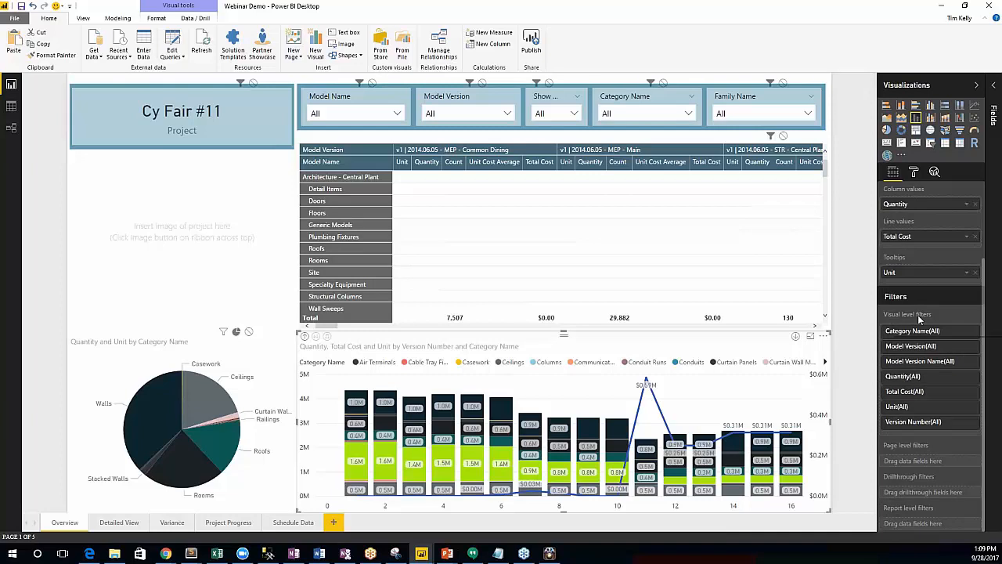
pyautogui.moveTo(915, 464)
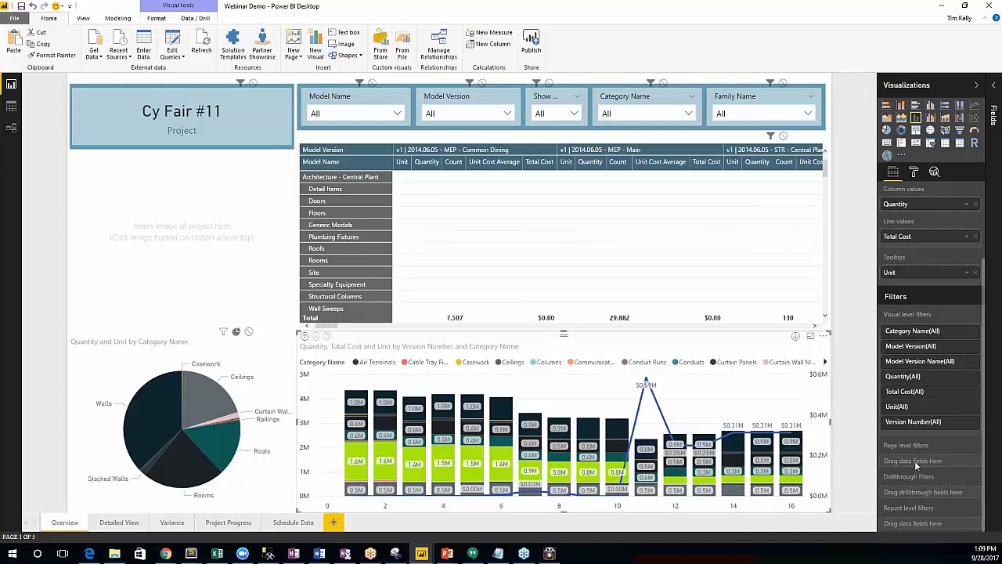
pyautogui.moveTo(942, 527)
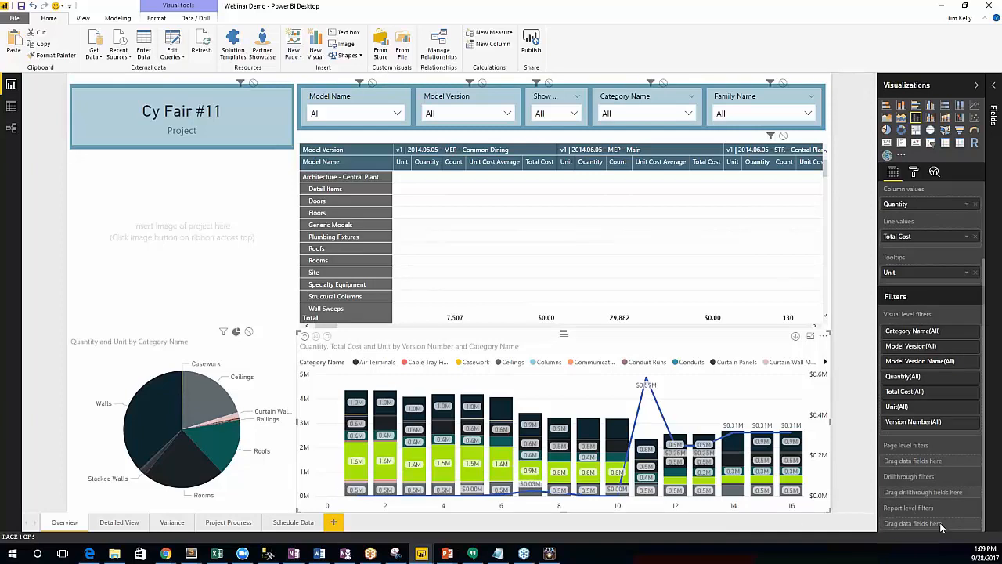
pyautogui.moveTo(522, 384)
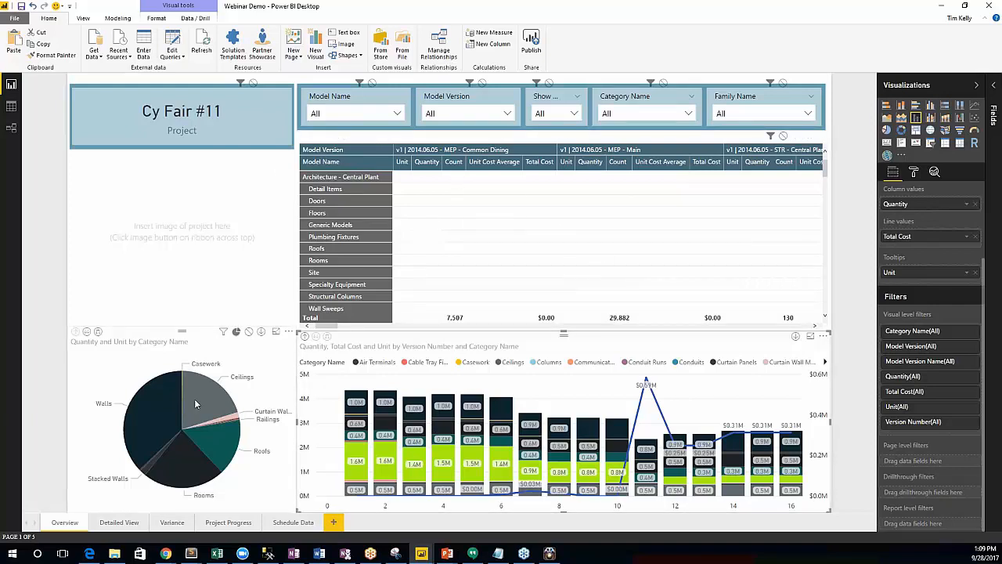
pyautogui.moveTo(208, 405)
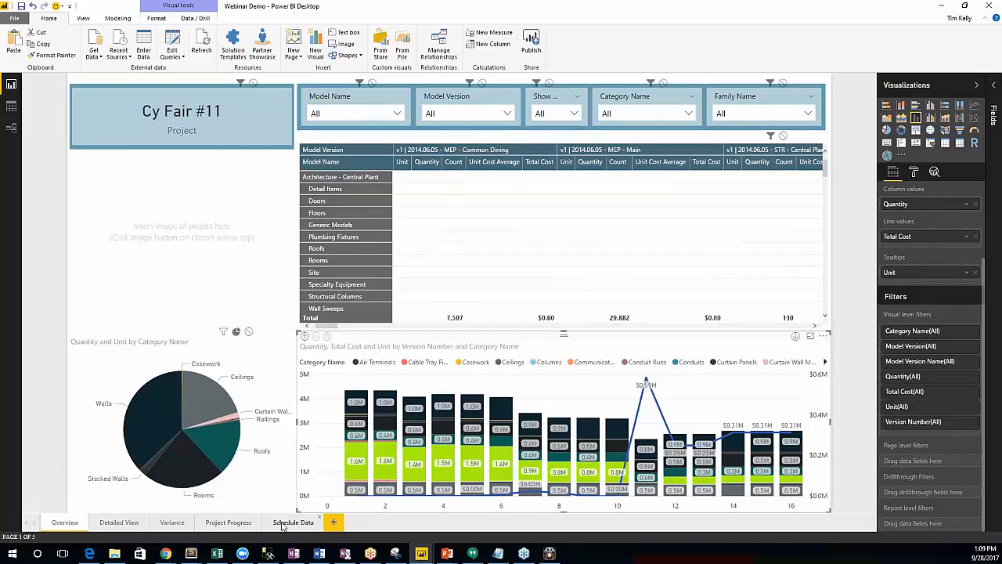
# Switch to the Schedule Data report page.
pyautogui.click(293, 522)
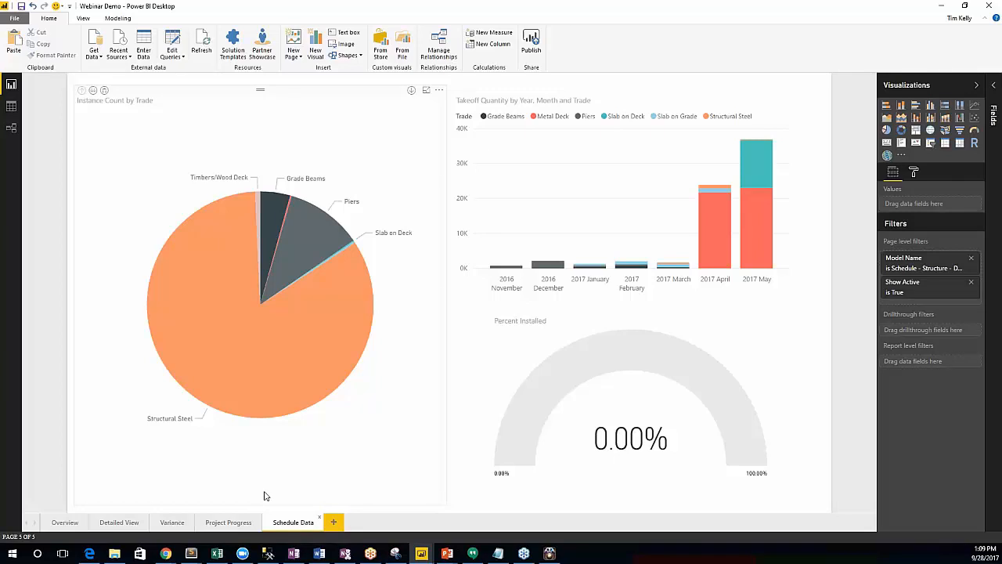
pyautogui.moveTo(305, 170)
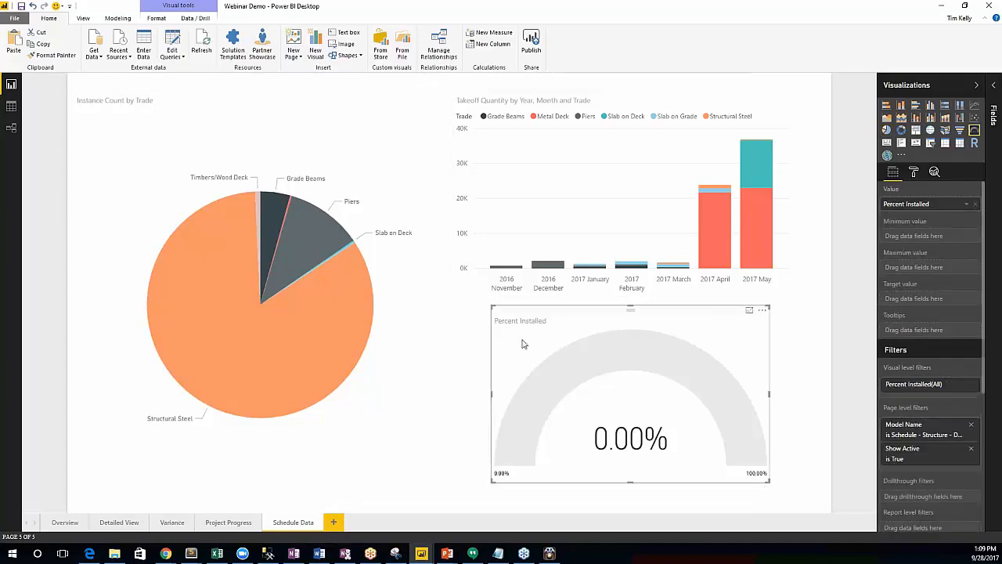
pyautogui.moveTo(907, 219)
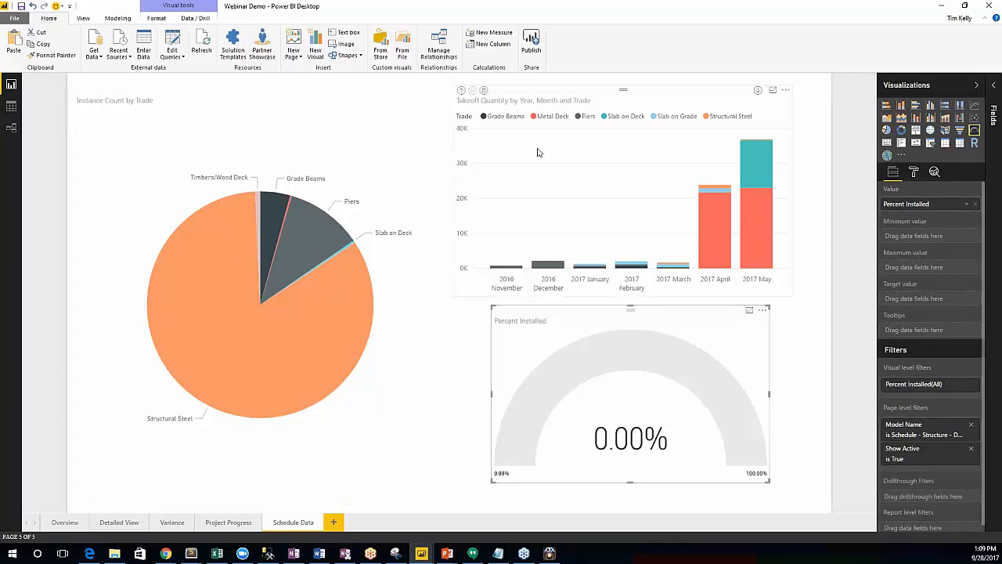
pyautogui.moveTo(436, 212)
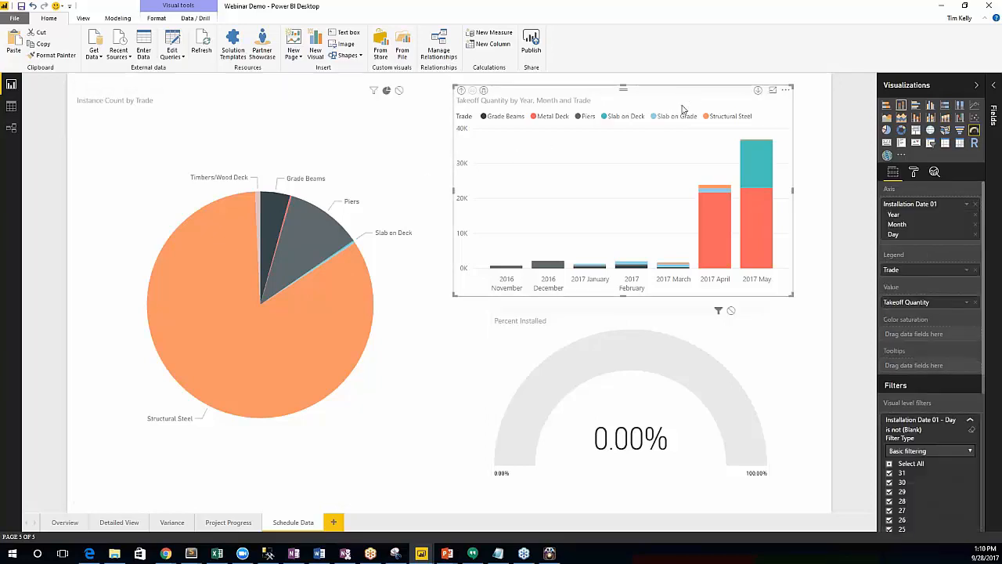
pyautogui.moveTo(779, 208)
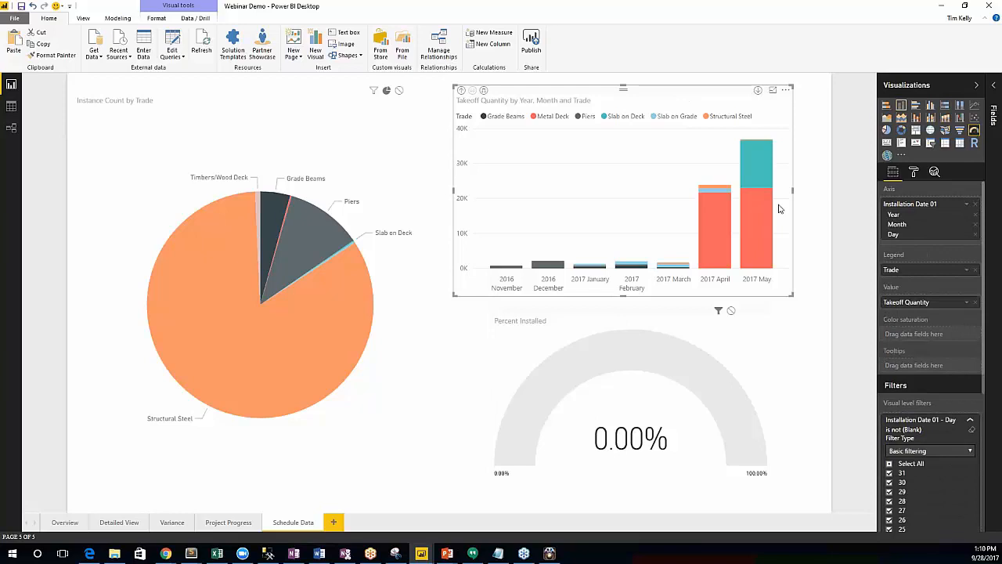
pyautogui.moveTo(749, 206)
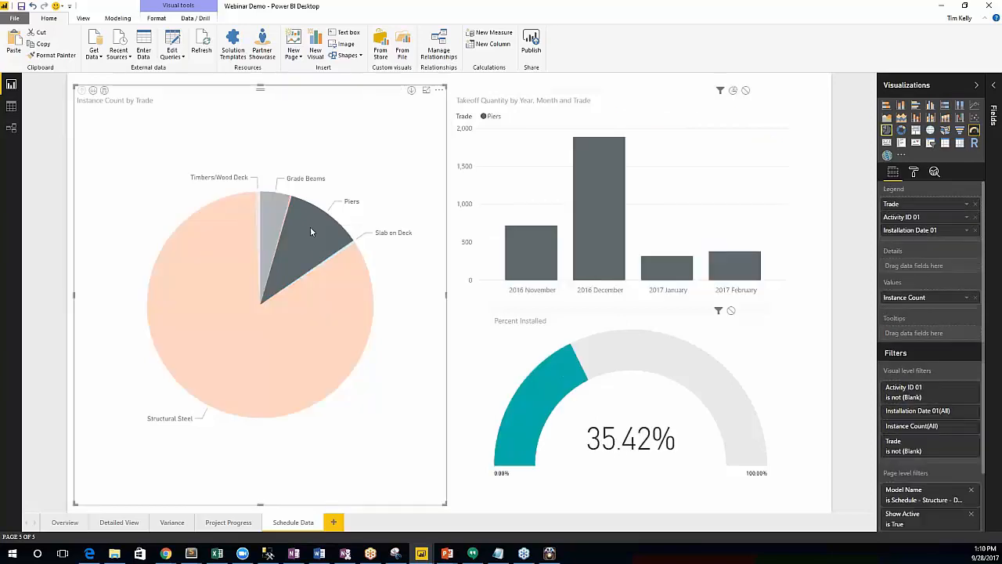
pyautogui.moveTo(697, 265)
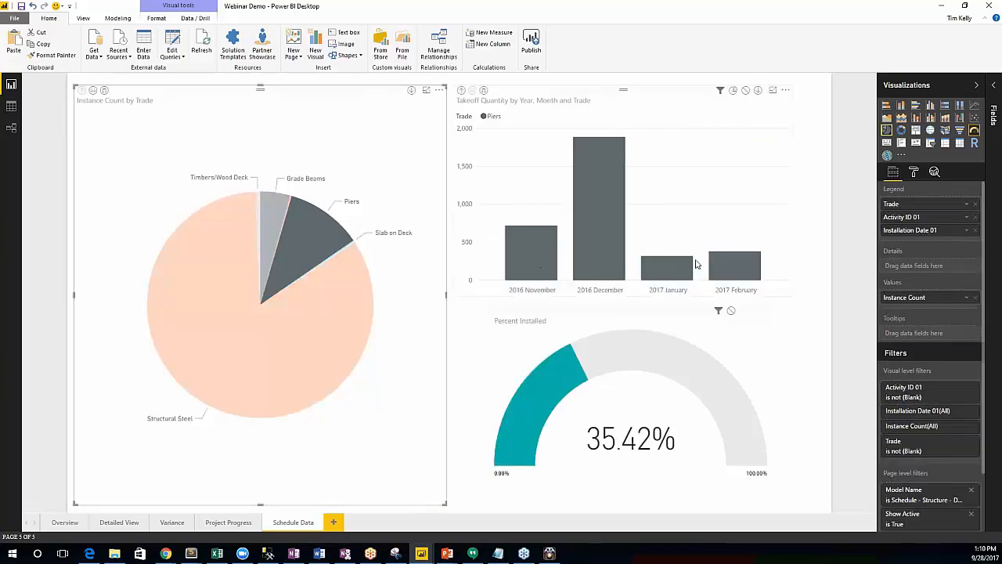
pyautogui.moveTo(599, 180)
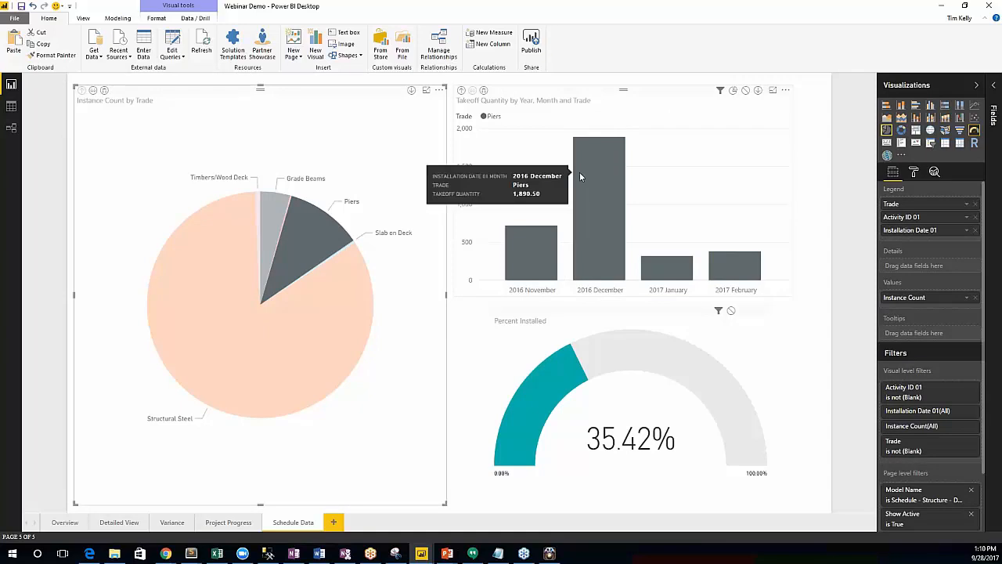
pyautogui.moveTo(485, 99)
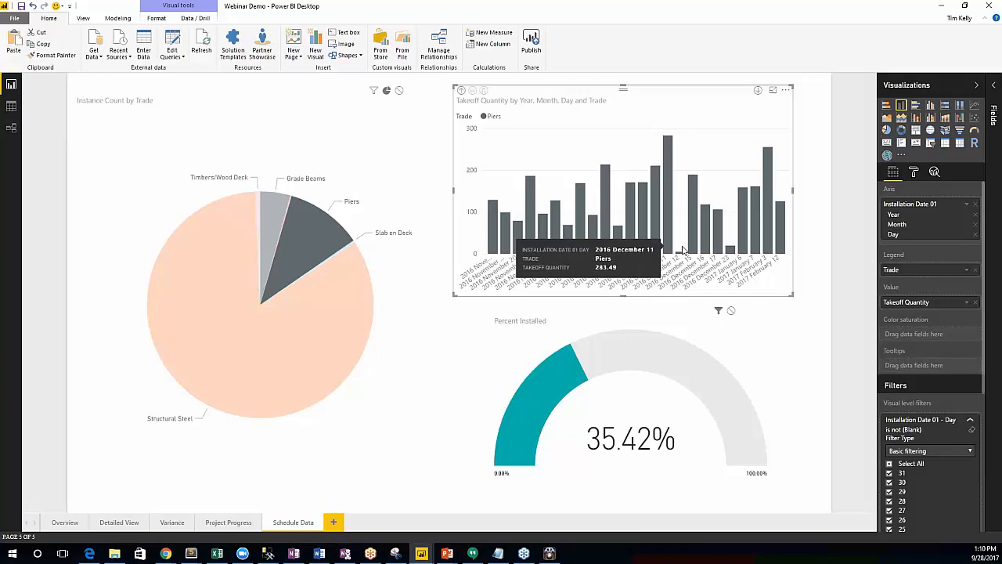
pyautogui.moveTo(720, 243)
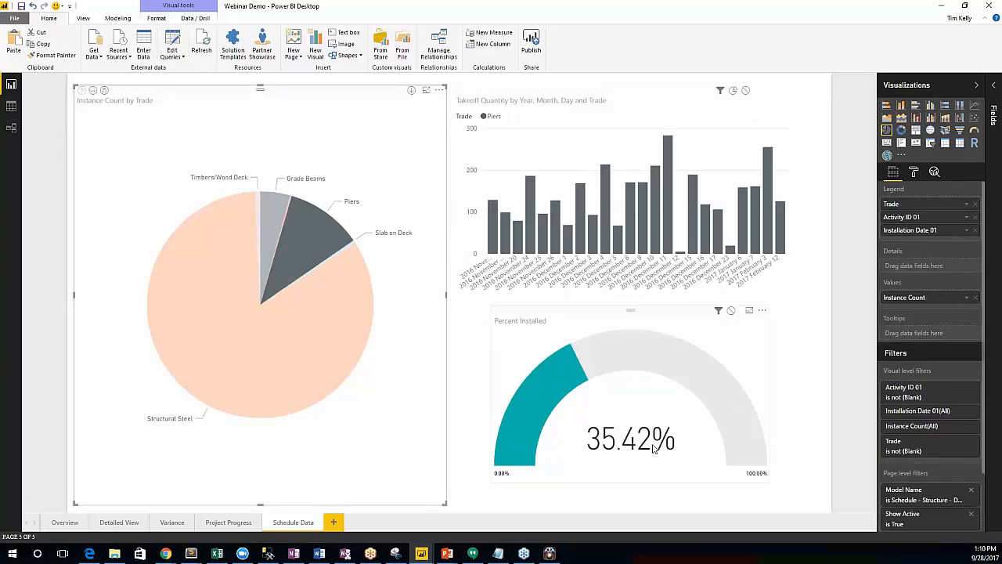
pyautogui.moveTo(528, 379)
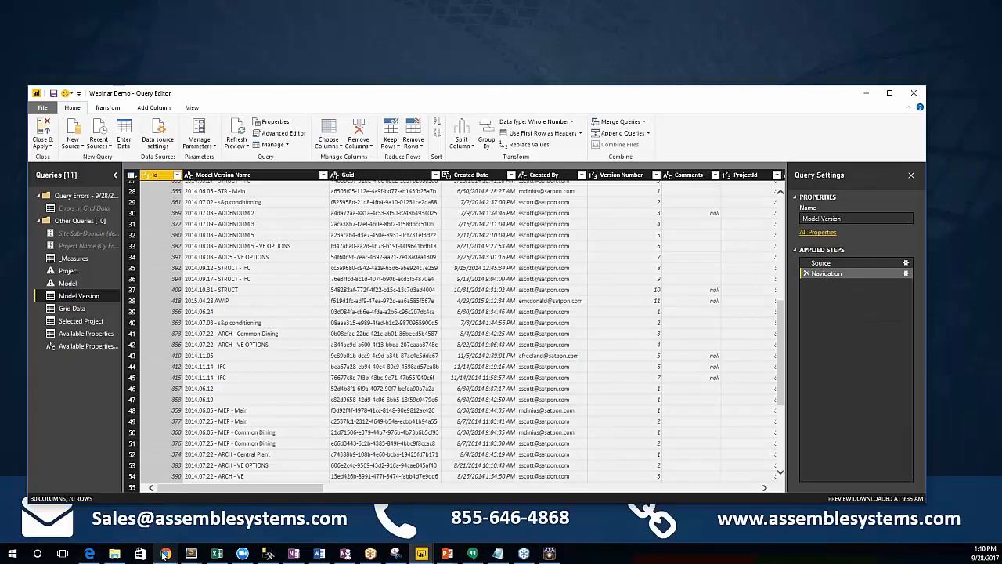
pyautogui.moveTo(164, 553)
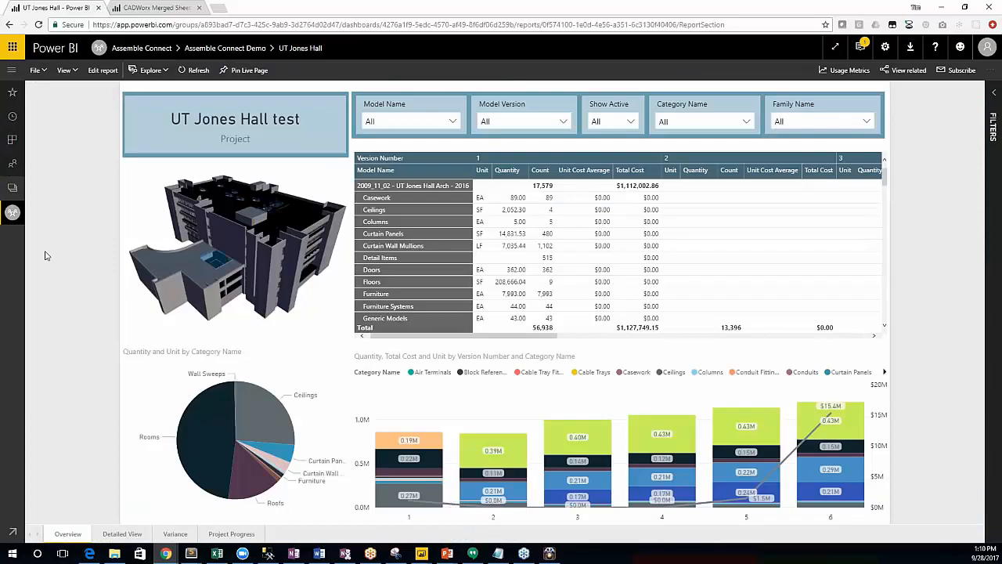
pyautogui.moveTo(49, 256)
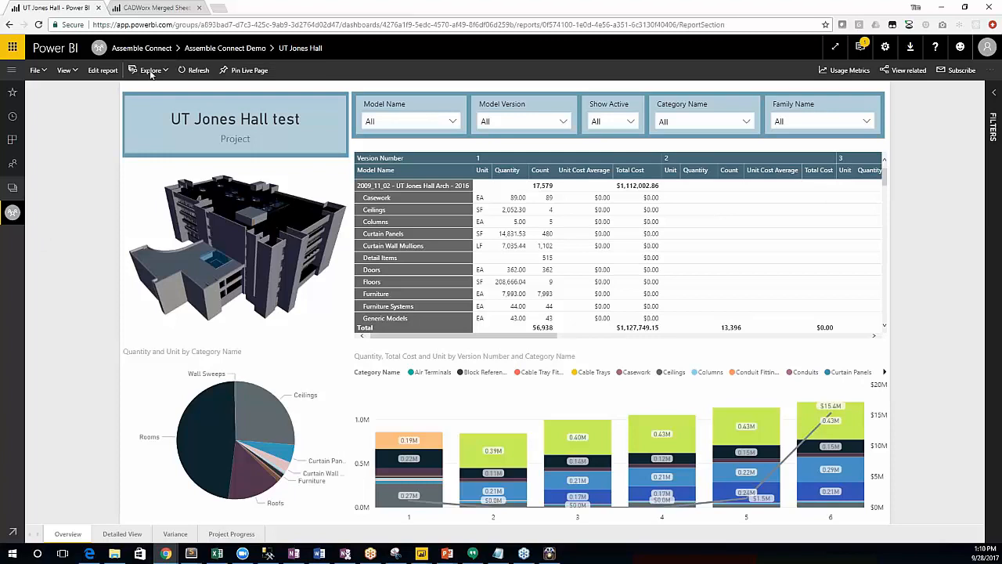
pyautogui.moveTo(108, 338)
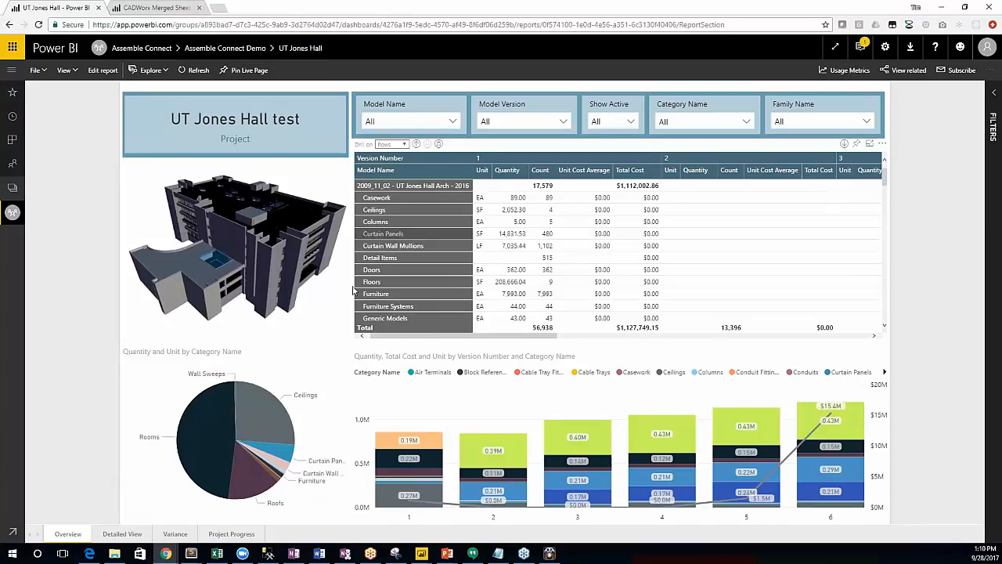
pyautogui.moveTo(260, 419)
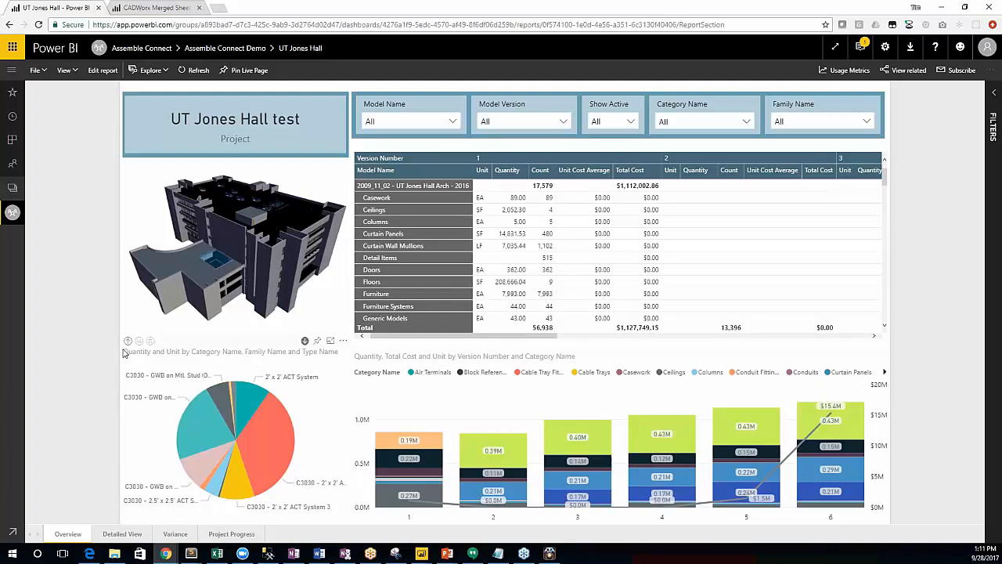
pyautogui.moveTo(326, 356)
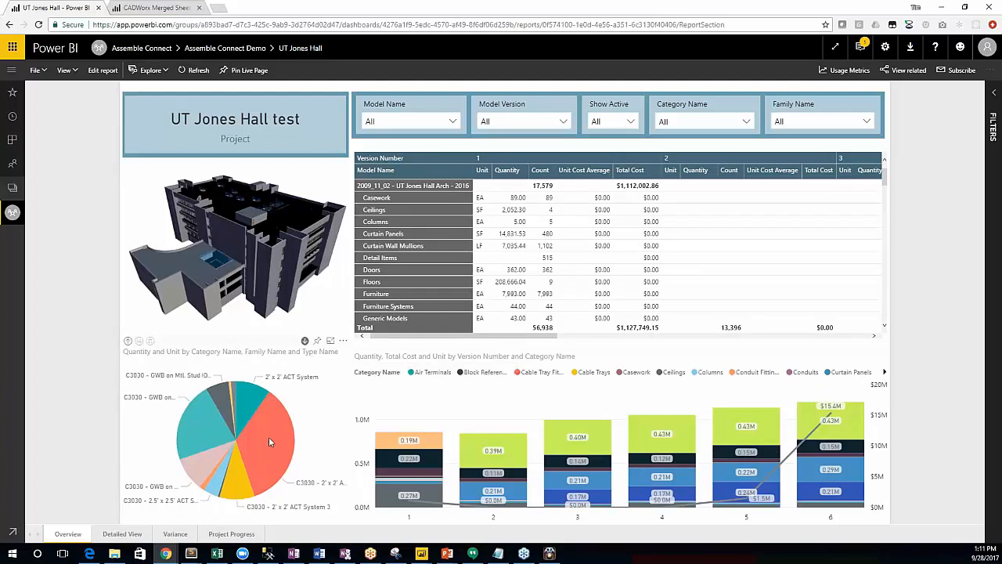
pyautogui.moveTo(262, 447)
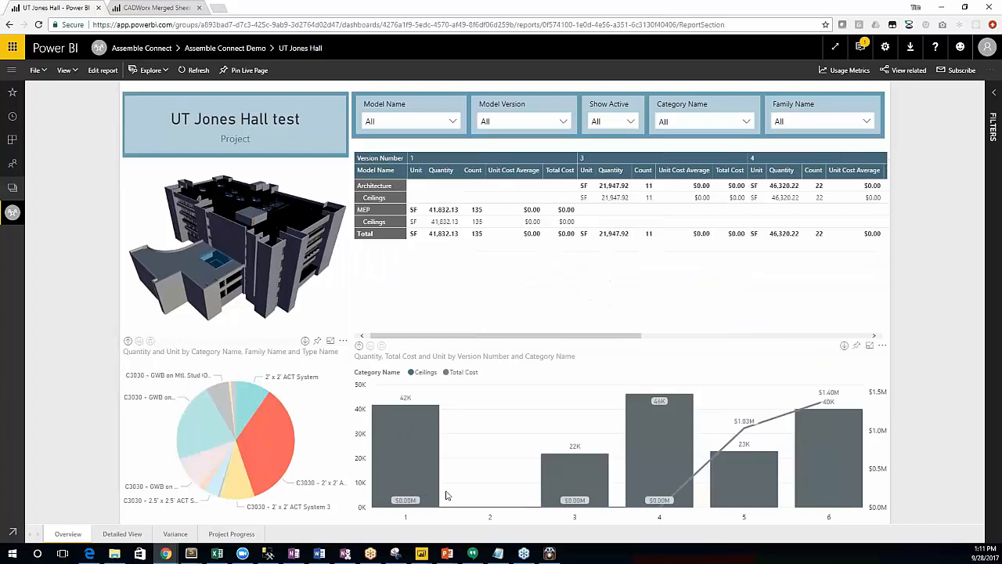
pyautogui.moveTo(846, 416)
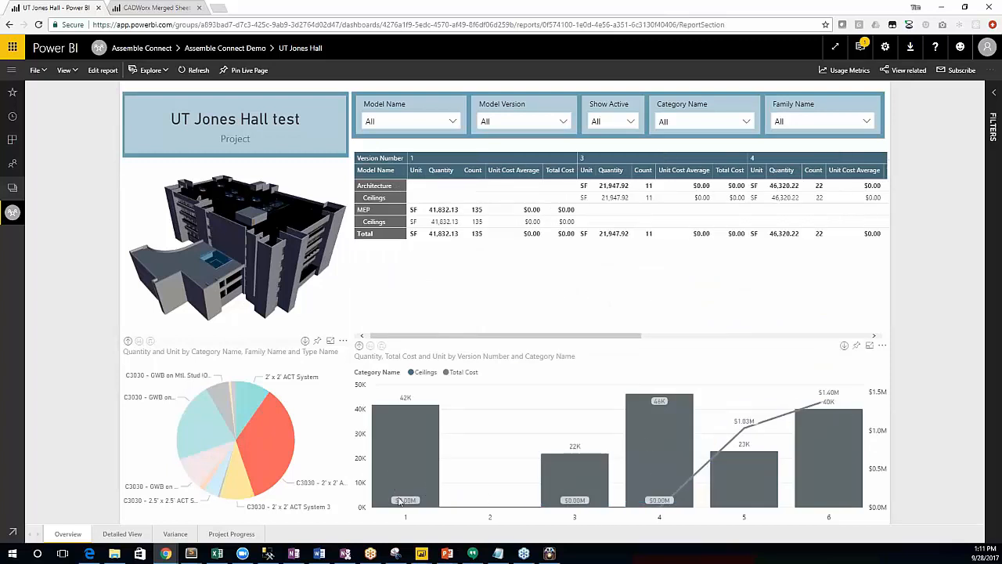
pyautogui.moveTo(357, 447)
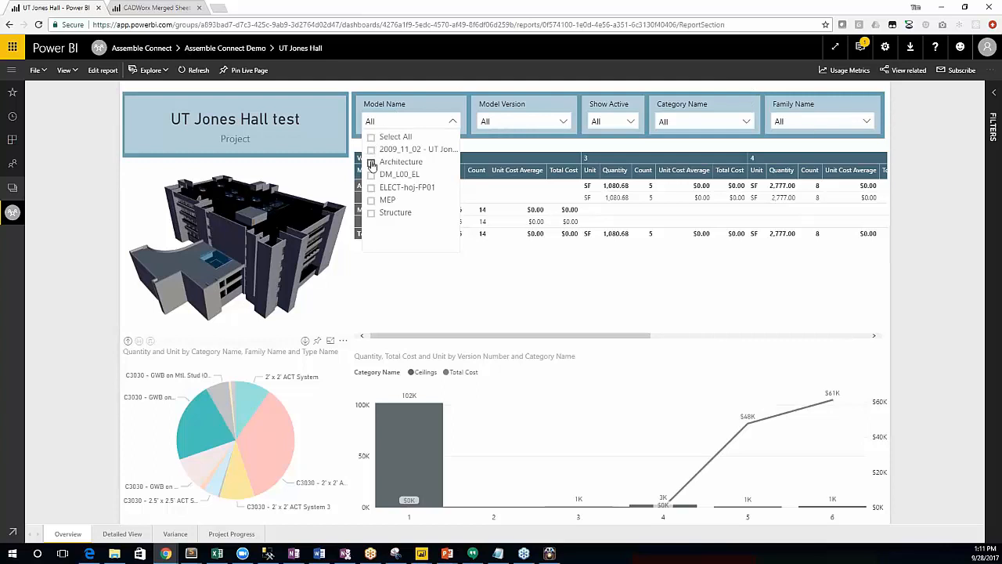
# Filter the UT Jones Hall report to Architecture and view the Variance page.
pyautogui.click(371, 161)
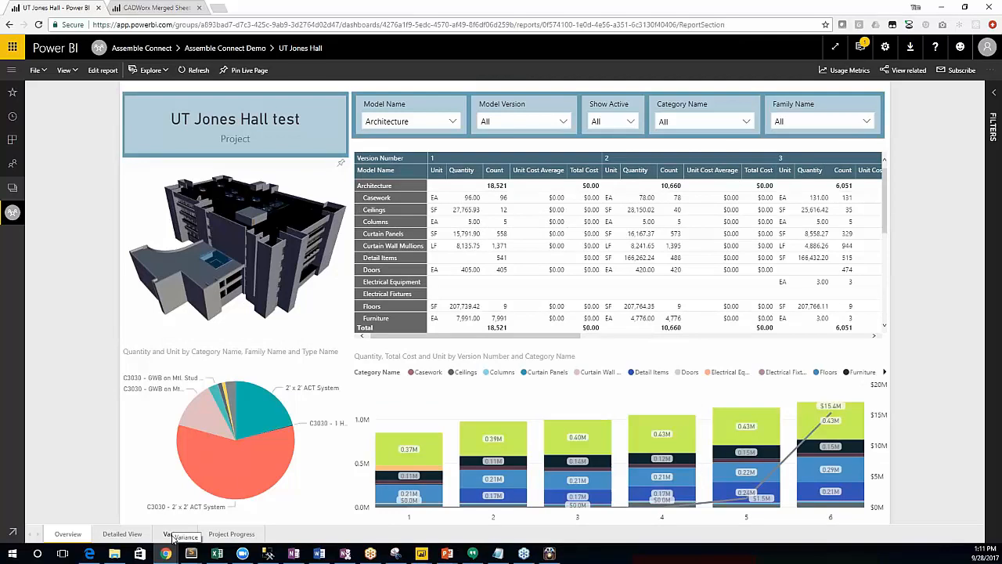
pyautogui.click(176, 533)
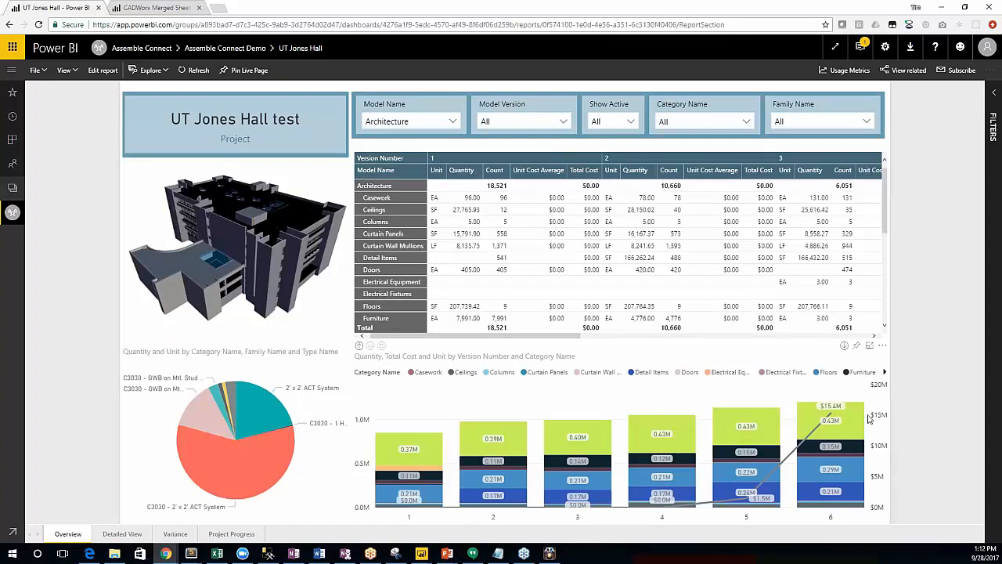
pyautogui.moveTo(826, 422)
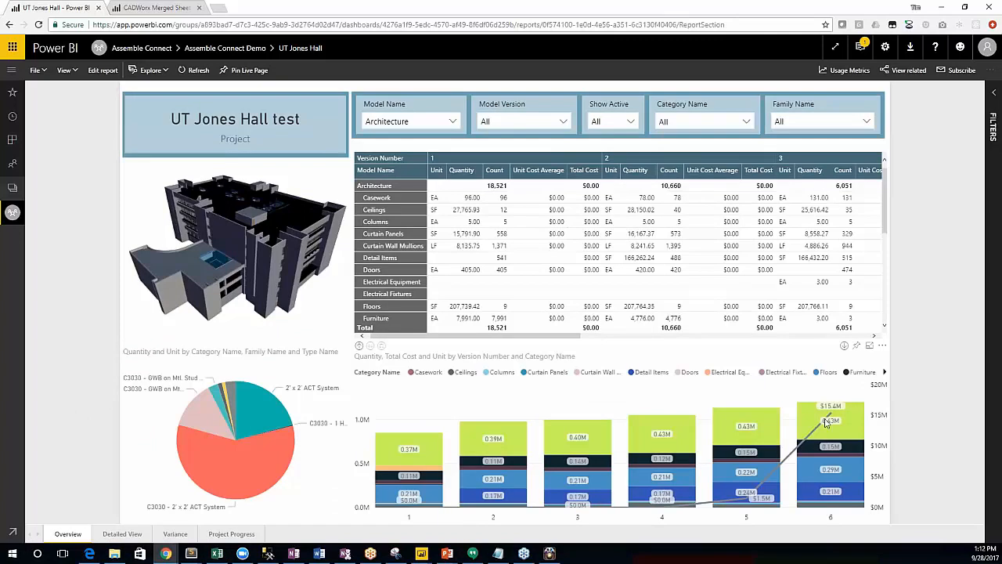
pyautogui.click(175, 533)
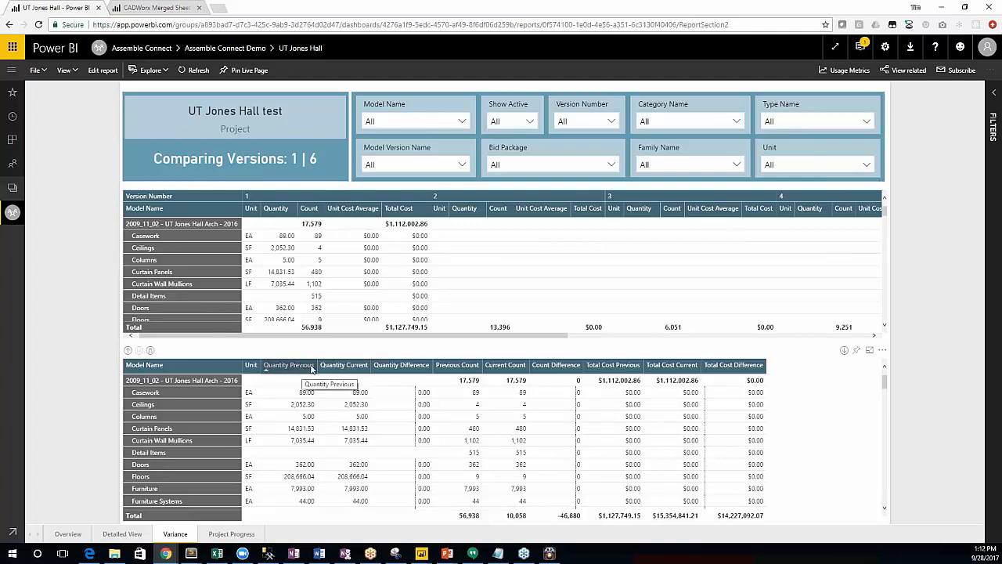
pyautogui.moveTo(401, 365)
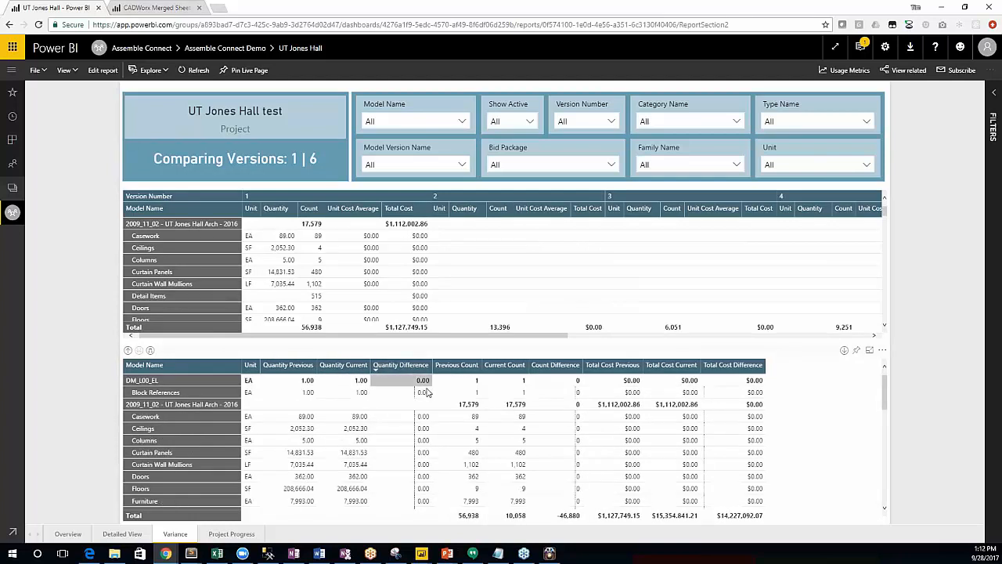
pyautogui.scroll(-3)
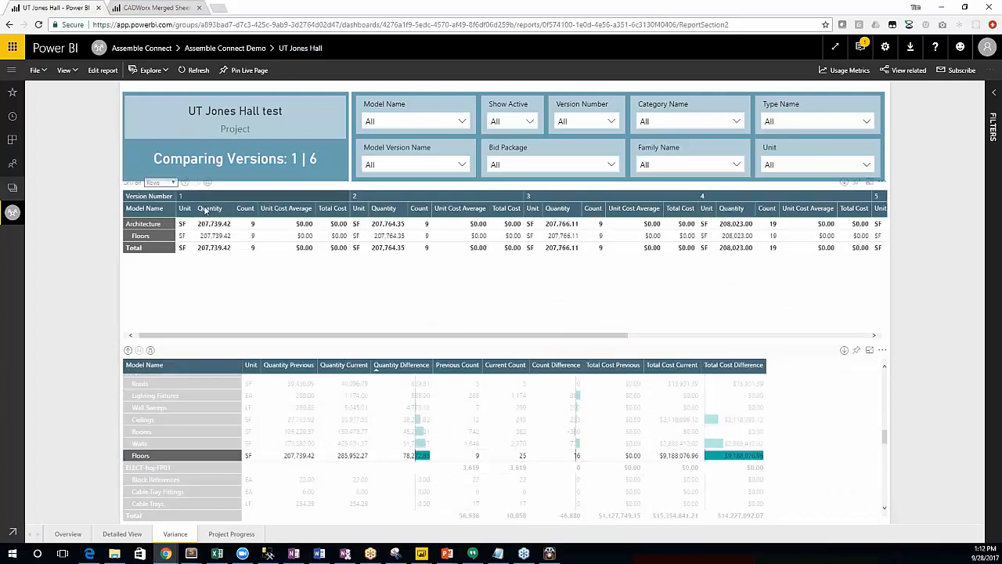
pyautogui.click(141, 236)
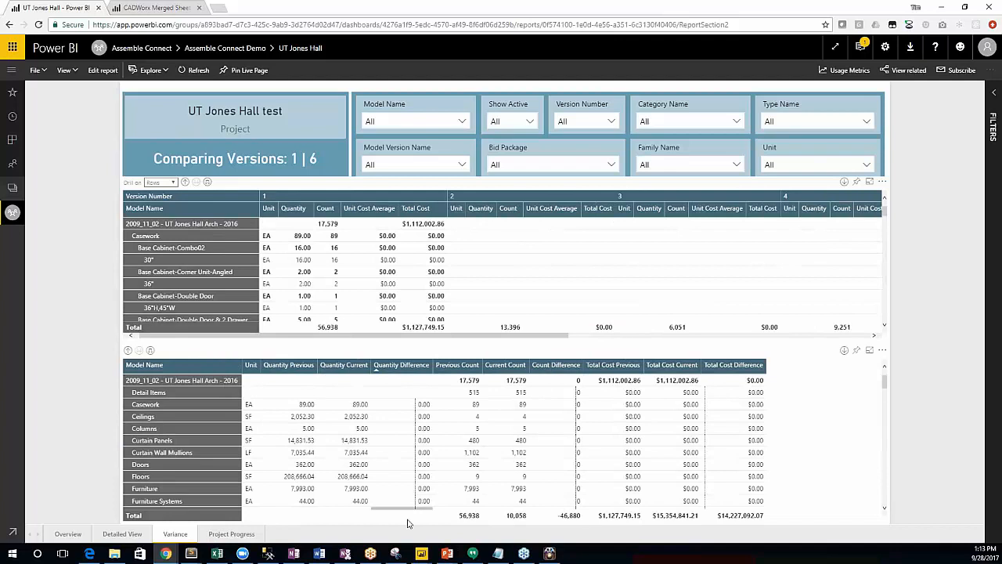
pyautogui.scroll(-3)
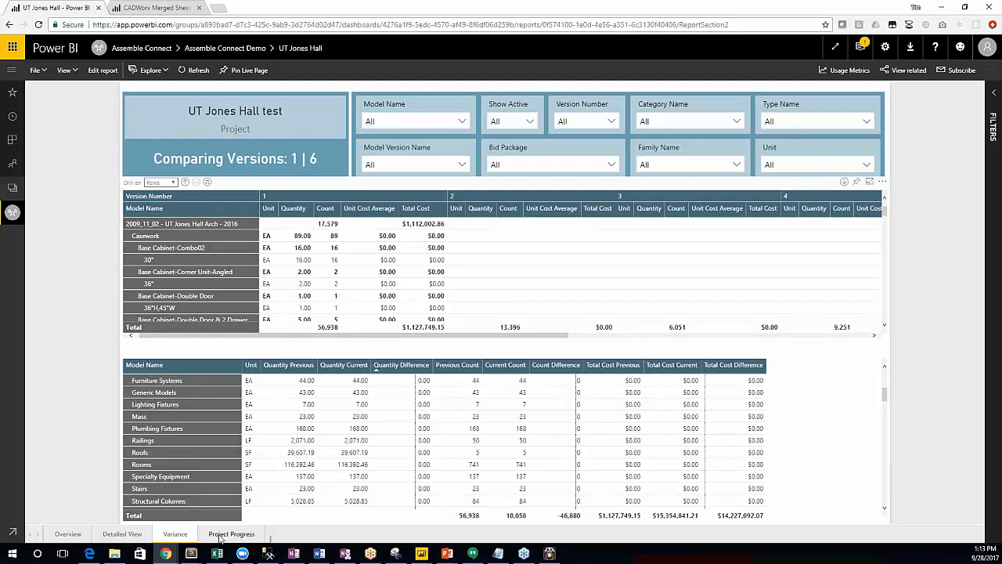
# Show the Project Progress page with percent-assigned assembly code, bid package and unit cost.
pyautogui.click(231, 534)
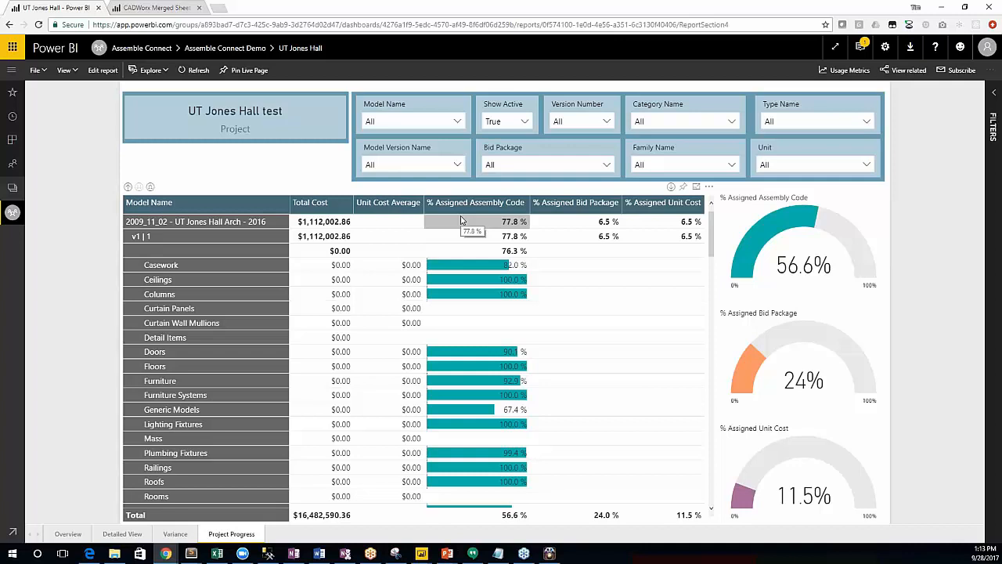
pyautogui.moveTo(456, 170)
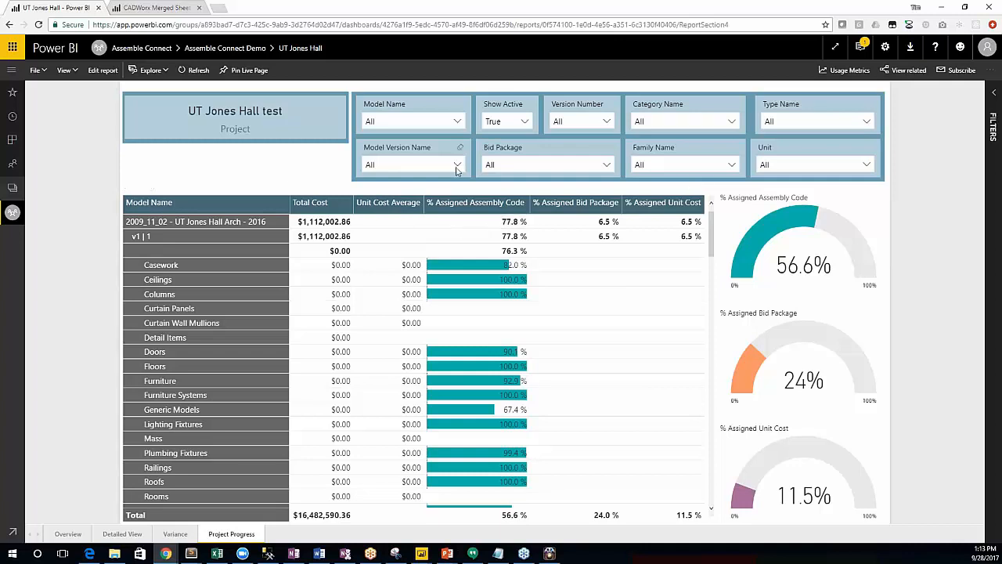
pyautogui.moveTo(797, 210)
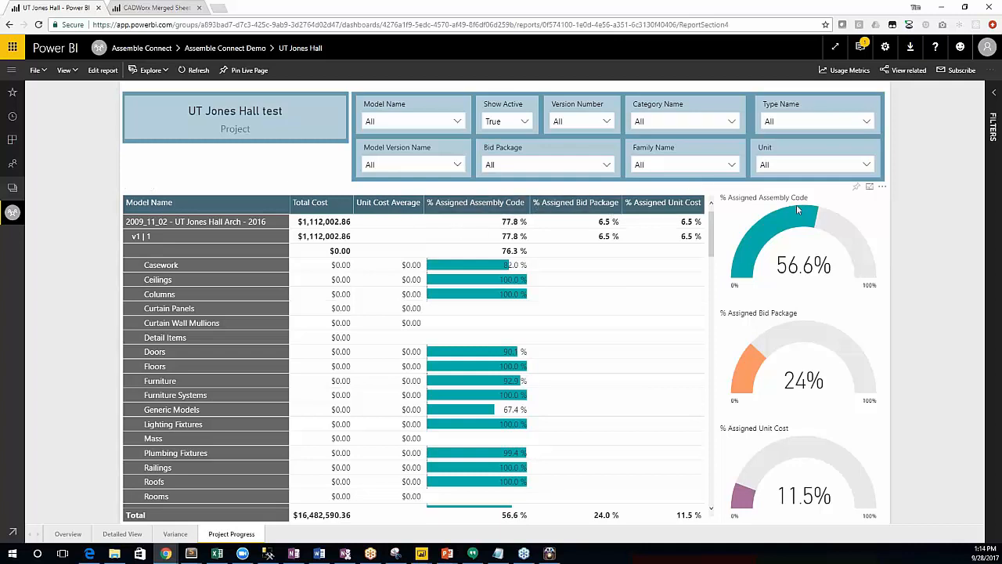
pyautogui.moveTo(801, 196)
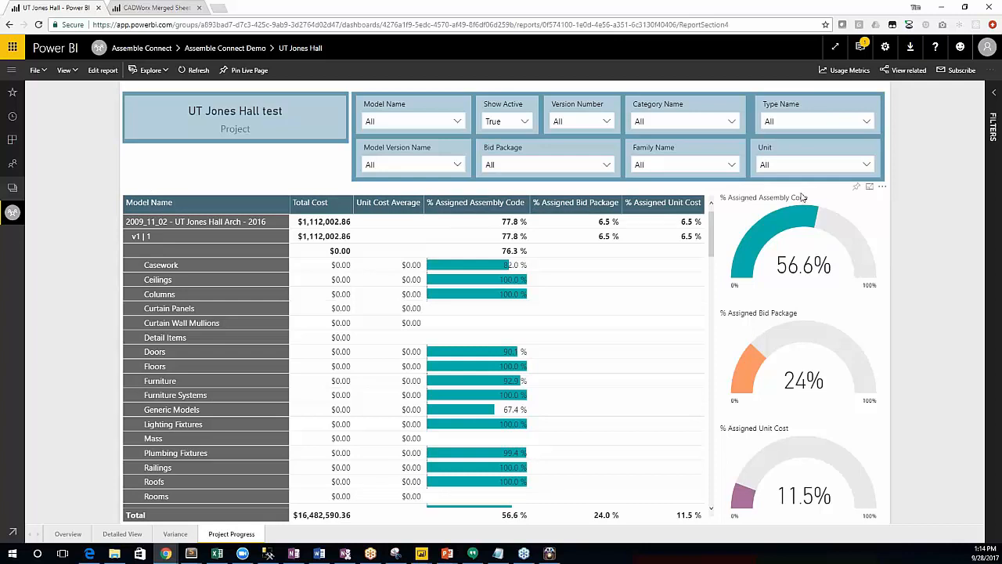
pyautogui.moveTo(780, 500)
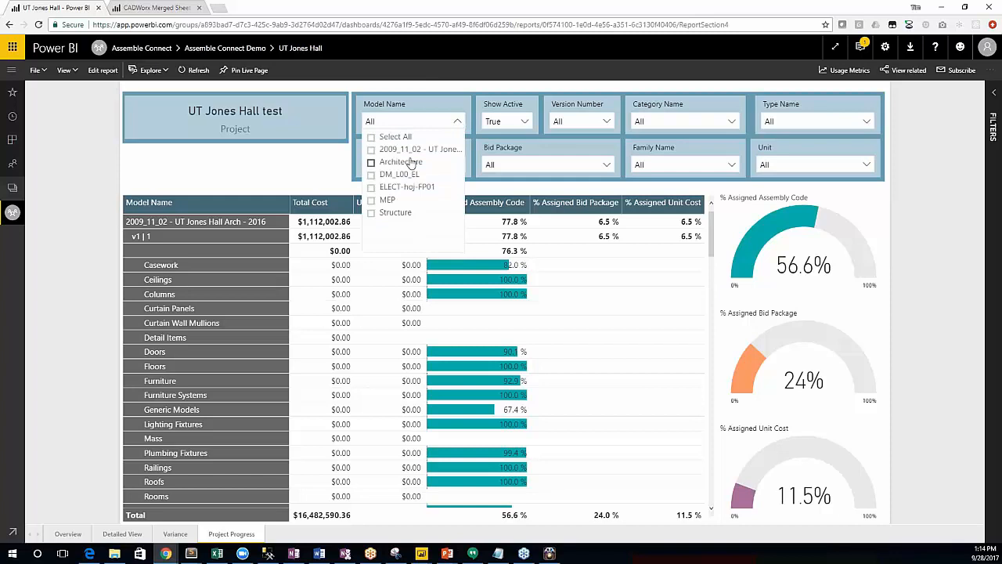
pyautogui.moveTo(380, 201)
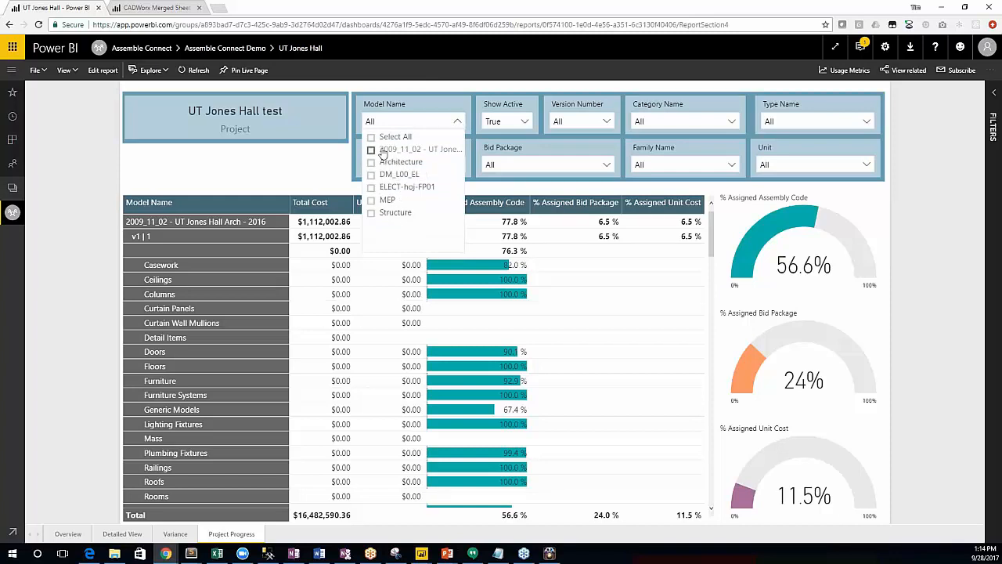
# Tick Architecture and Structure in the Model Name slicer, then scroll the matrix.
pyautogui.click(371, 136)
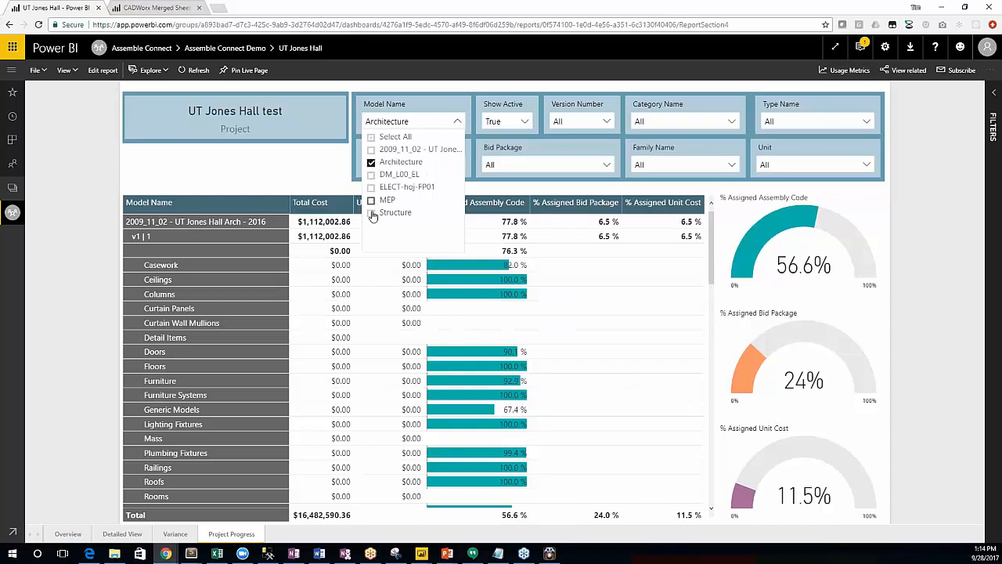
pyautogui.click(371, 213)
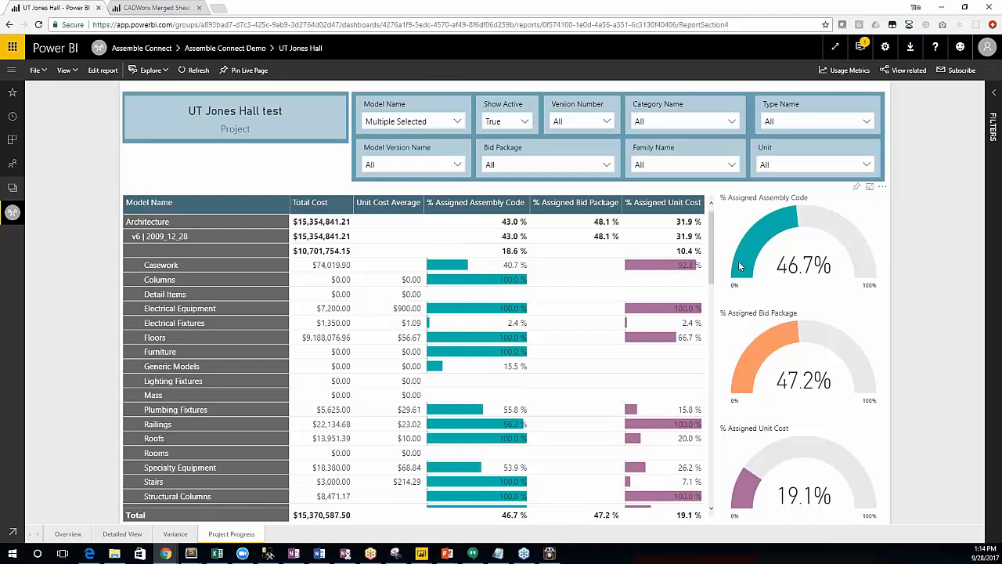
pyautogui.moveTo(800, 377)
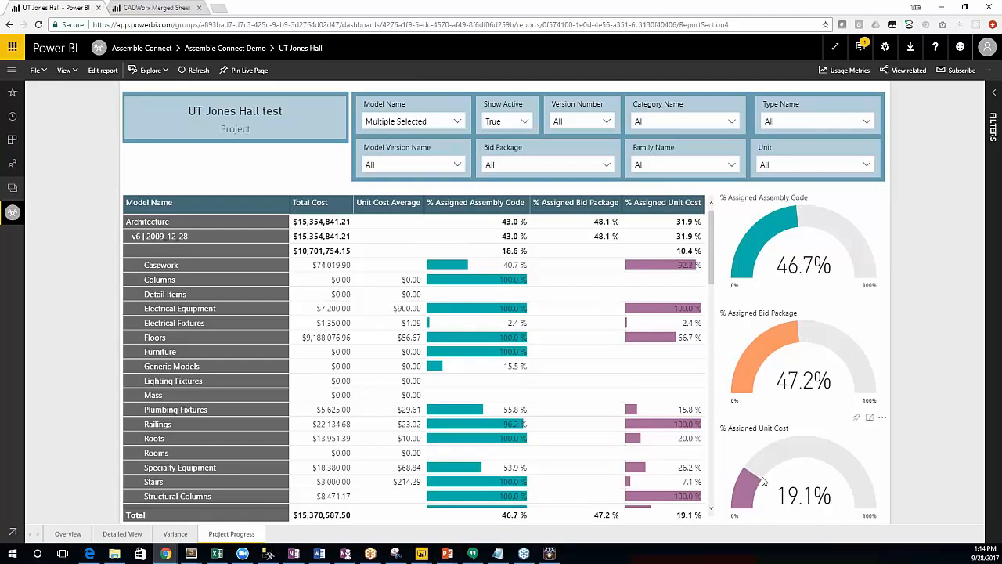
pyautogui.moveTo(791, 421)
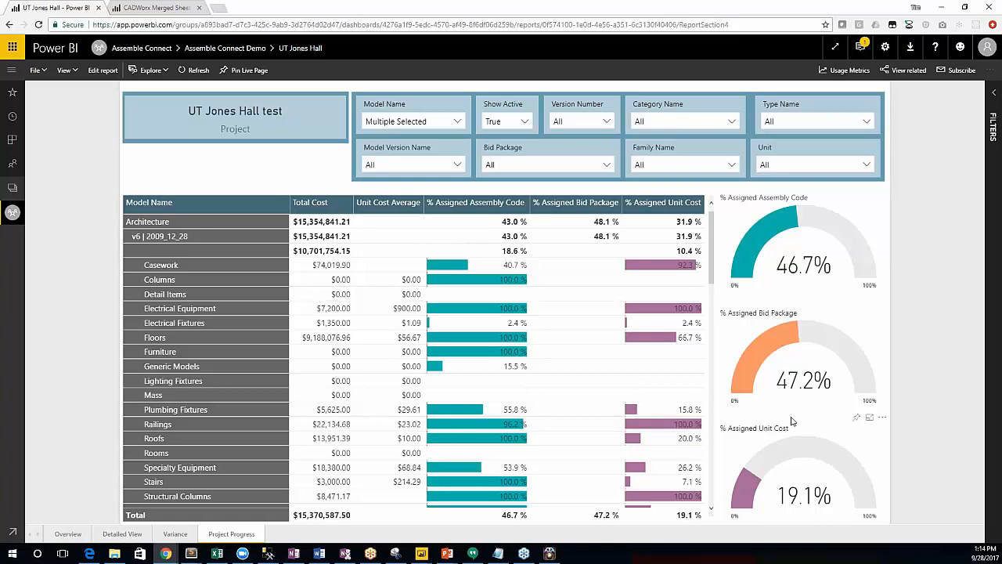
pyautogui.moveTo(794, 323)
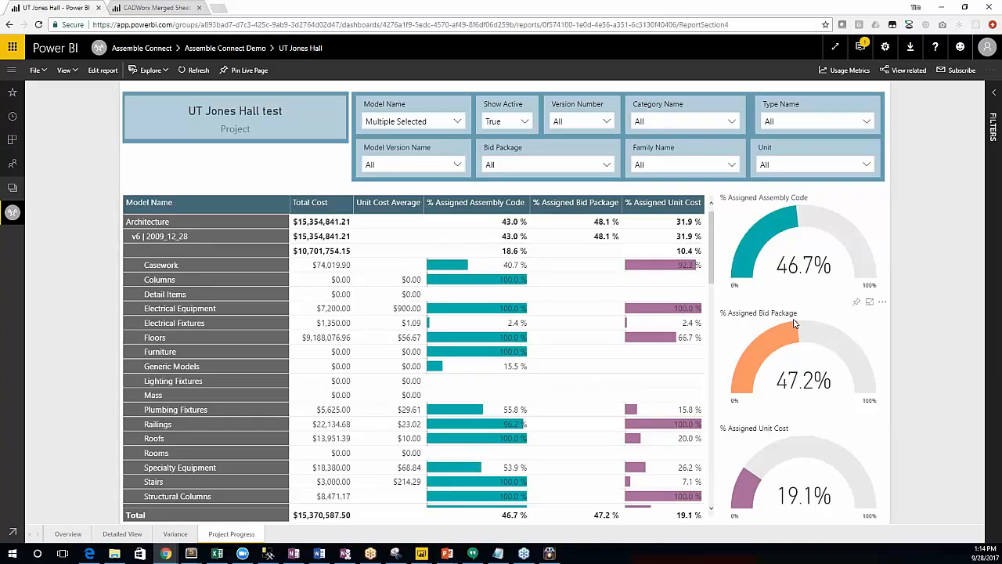
pyautogui.moveTo(803, 354)
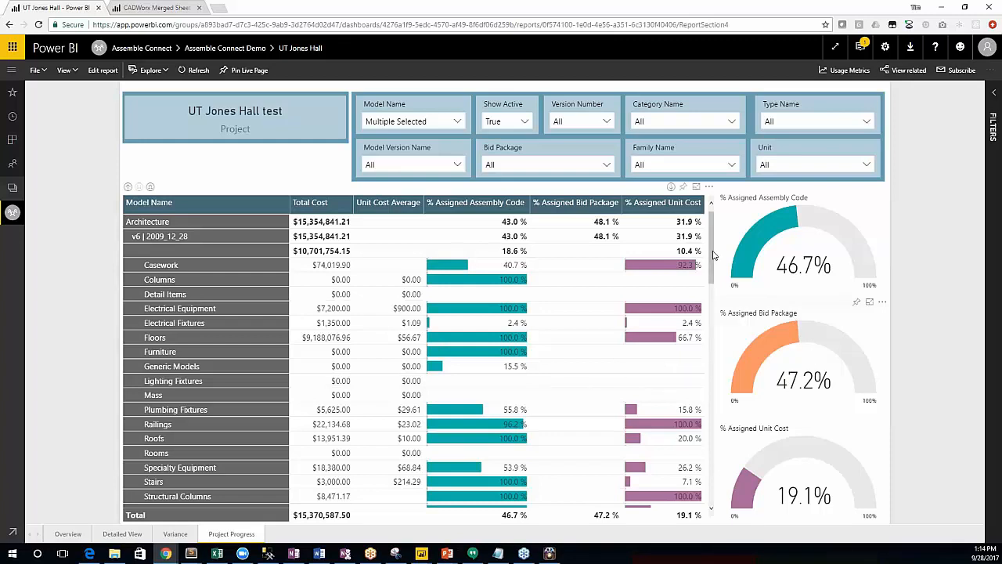
pyautogui.scroll(-3)
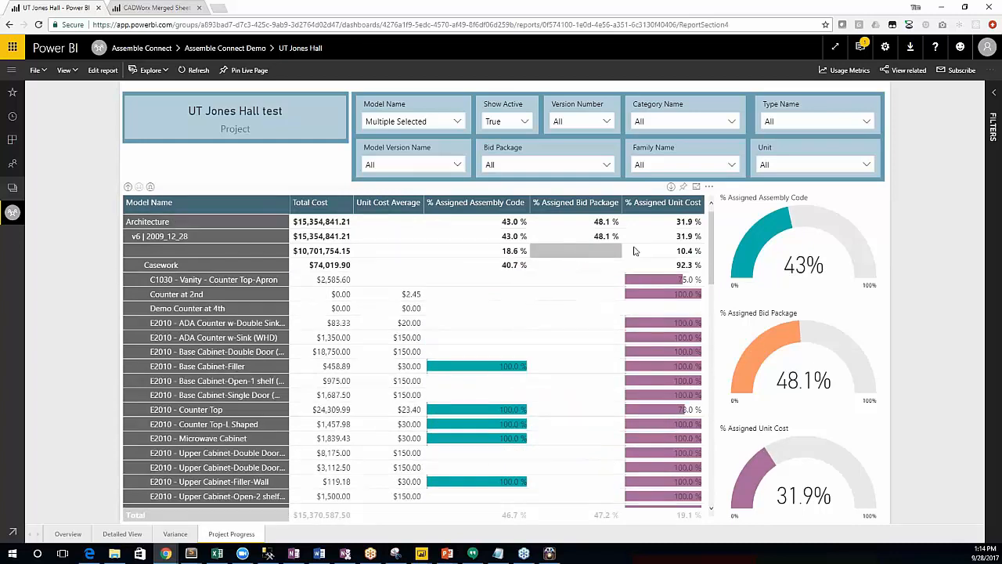
# Scroll through the Columns, Detail Items and Electrical Equipment item rows in the matrix.
pyautogui.scroll(-3)
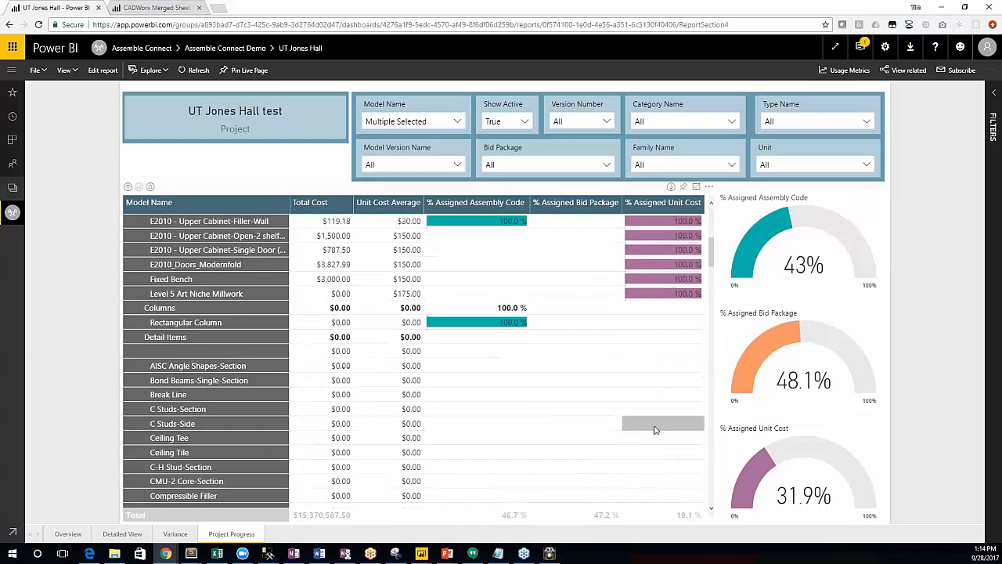
pyautogui.scroll(-3)
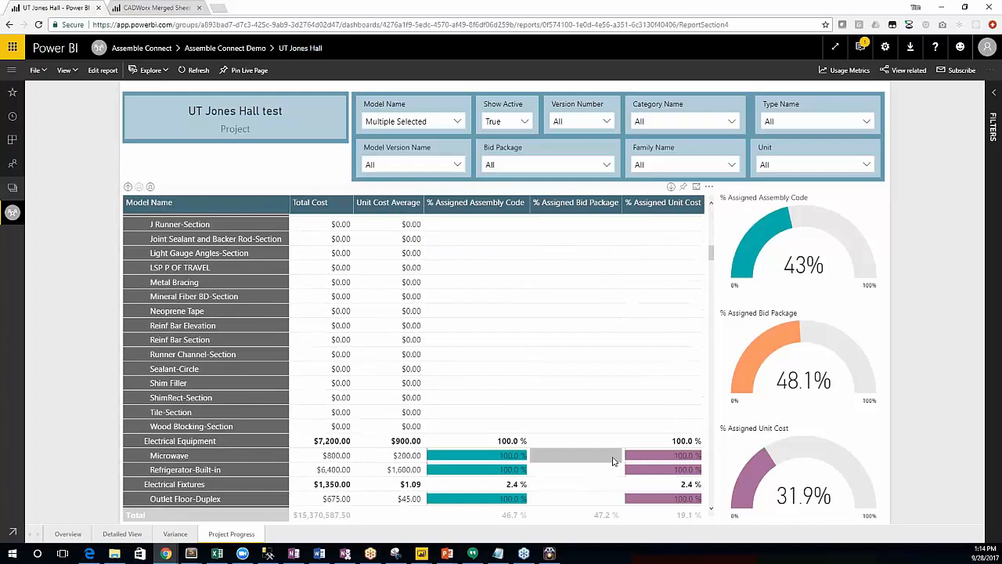
pyautogui.scroll(-3)
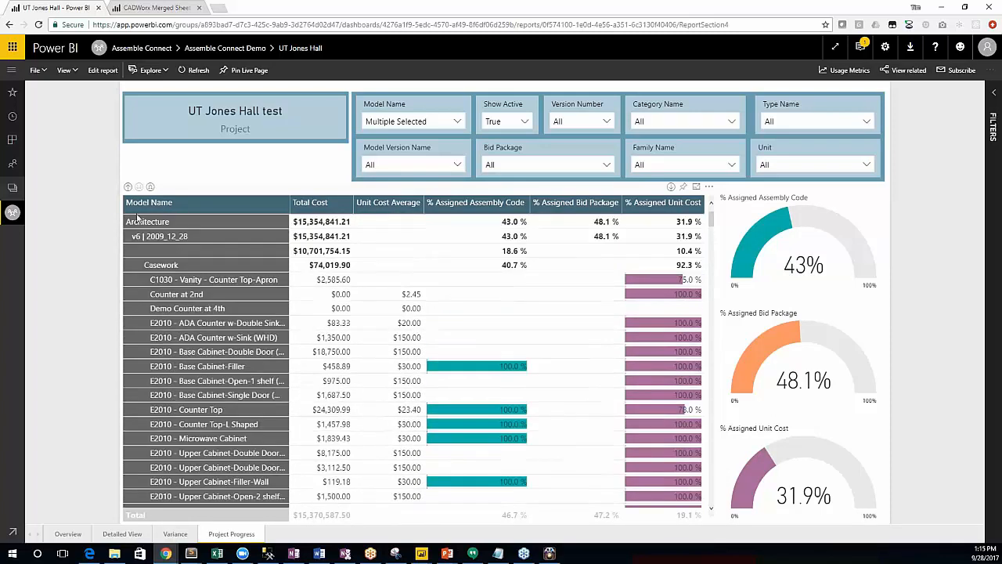
pyautogui.moveTo(206, 307)
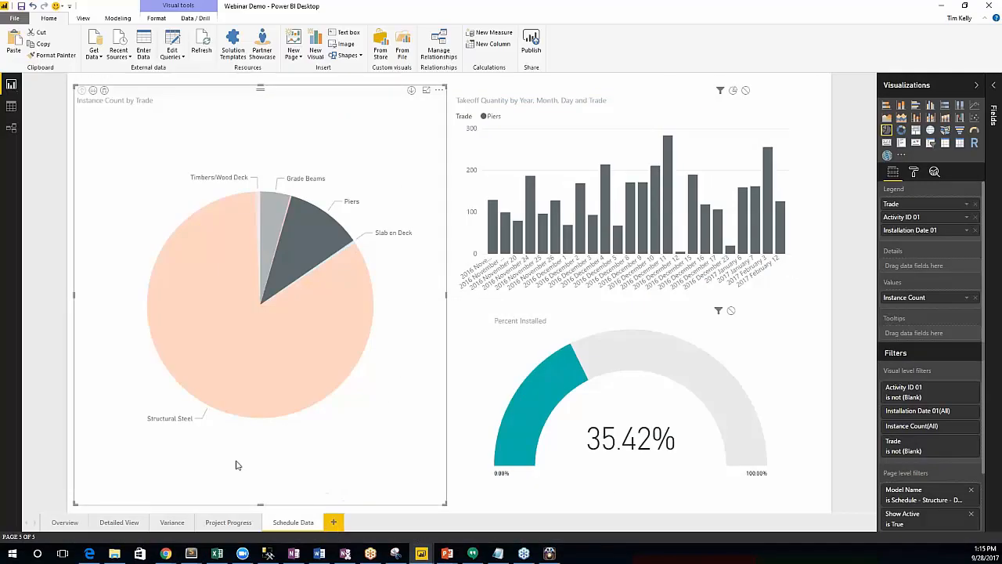
# Add a new page with a table of Grid Data's Trade values.
pyautogui.click(333, 521)
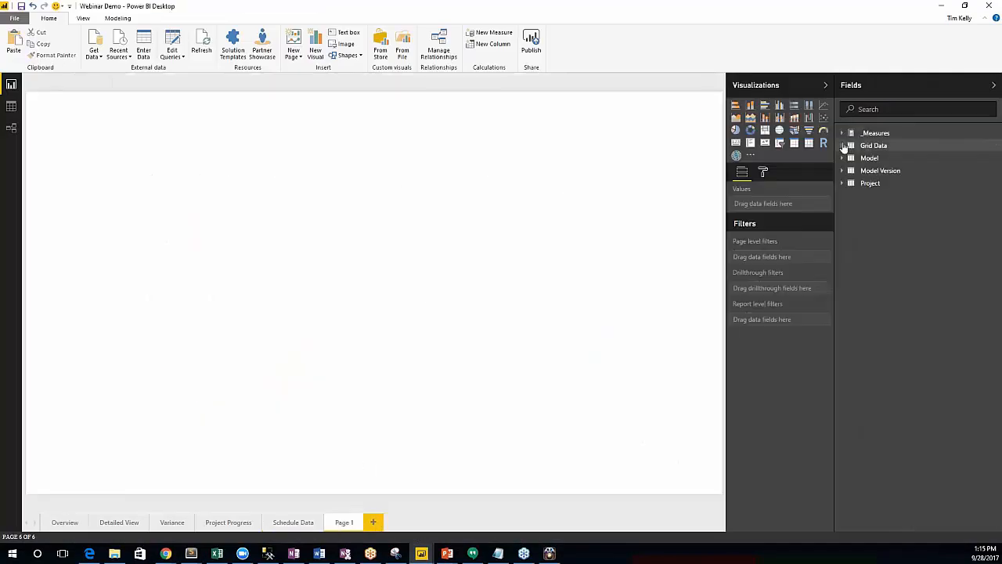
pyautogui.click(844, 146)
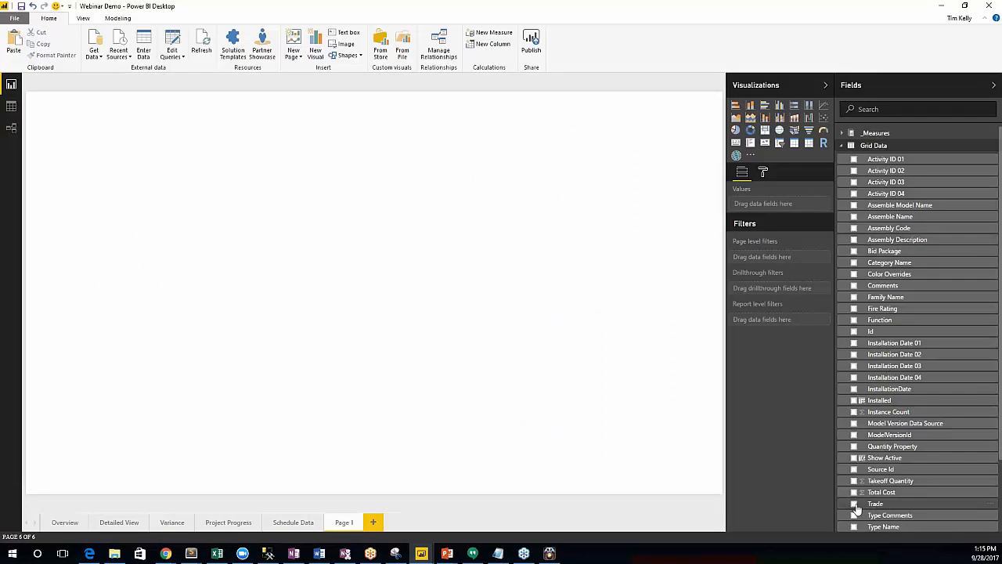
pyautogui.click(854, 503)
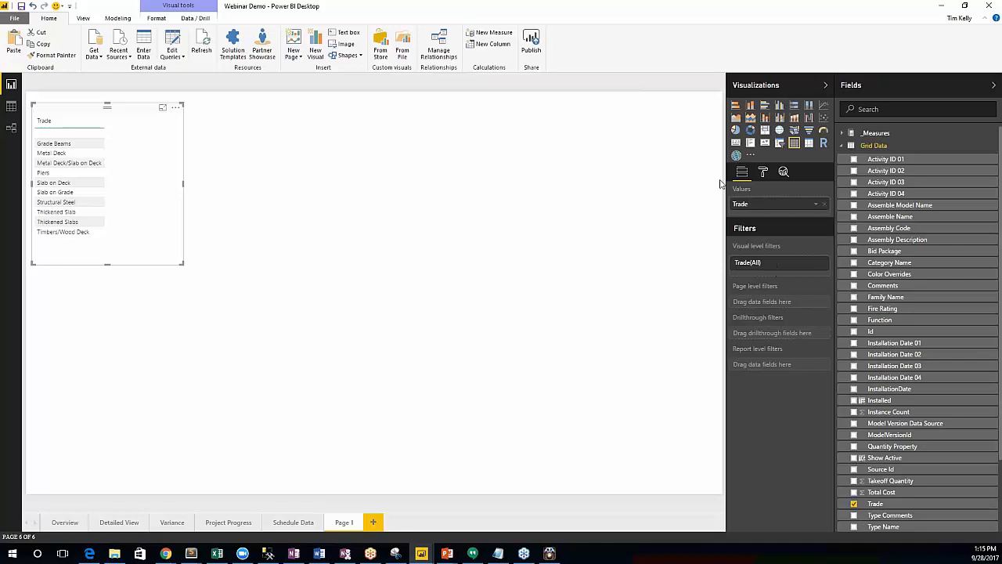
pyautogui.moveTo(830, 309)
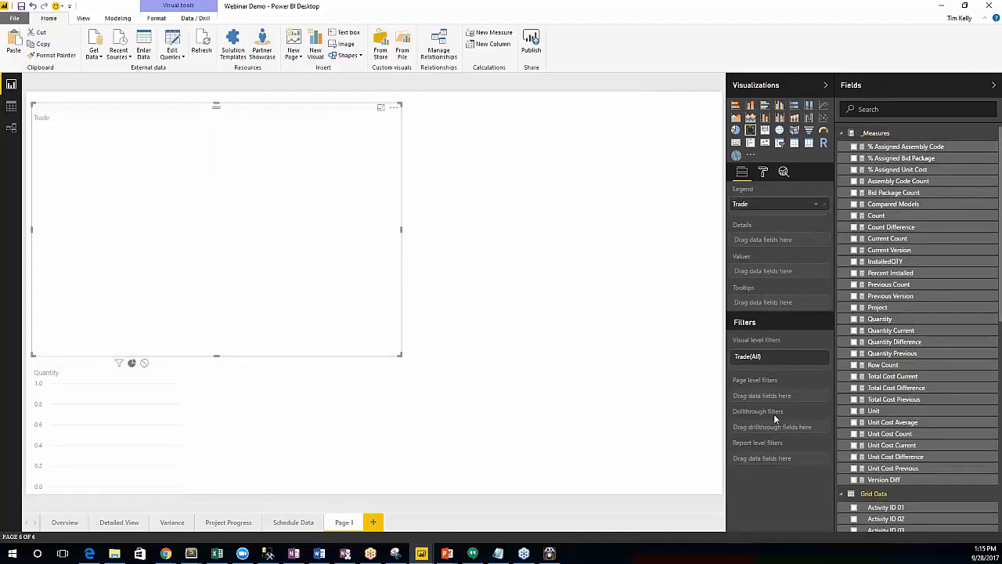
# Add the Quantity measure as the donut chart's values, splitting Quantity by Trade.
pyautogui.click(879, 318)
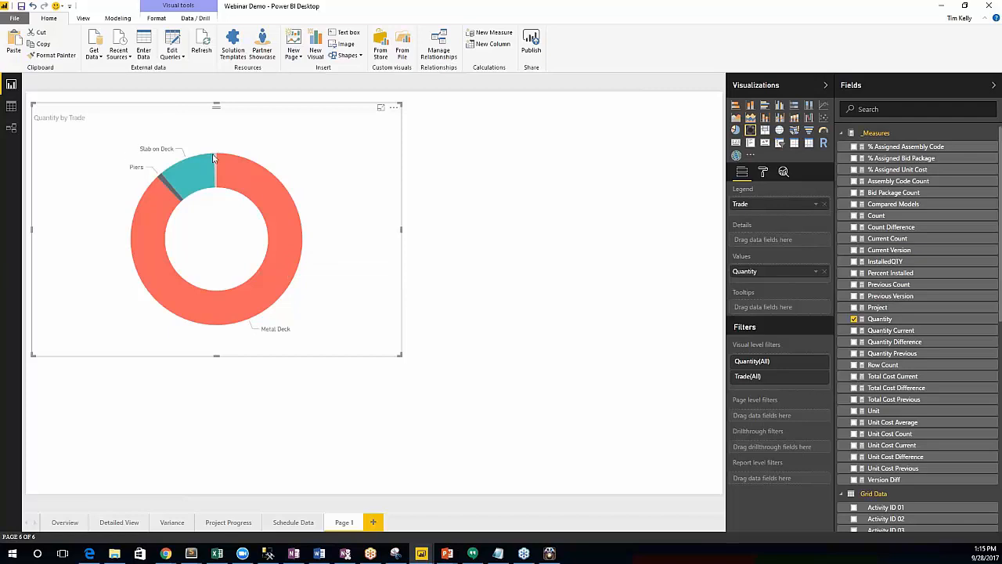
pyautogui.moveTo(260, 387)
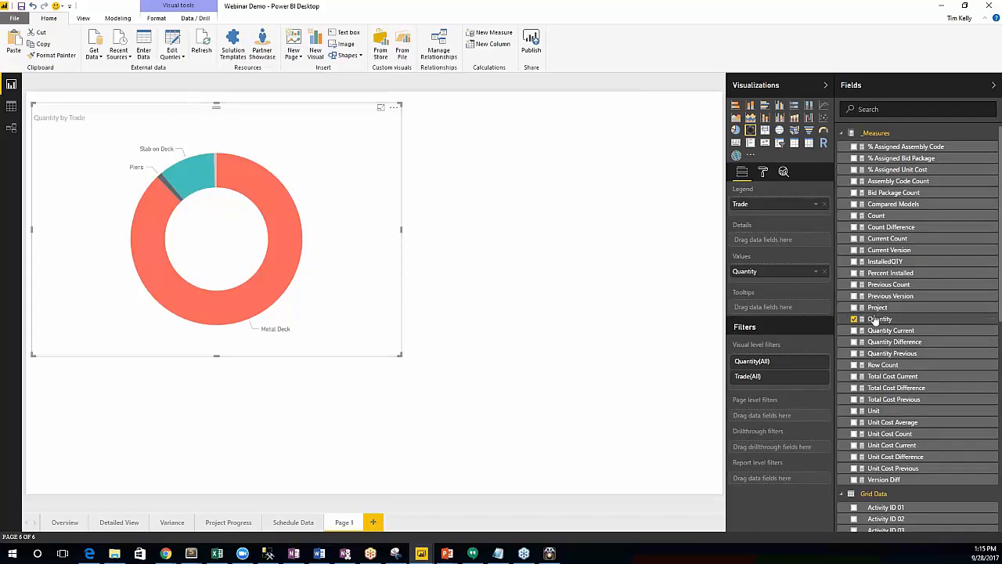
pyautogui.scroll(-3)
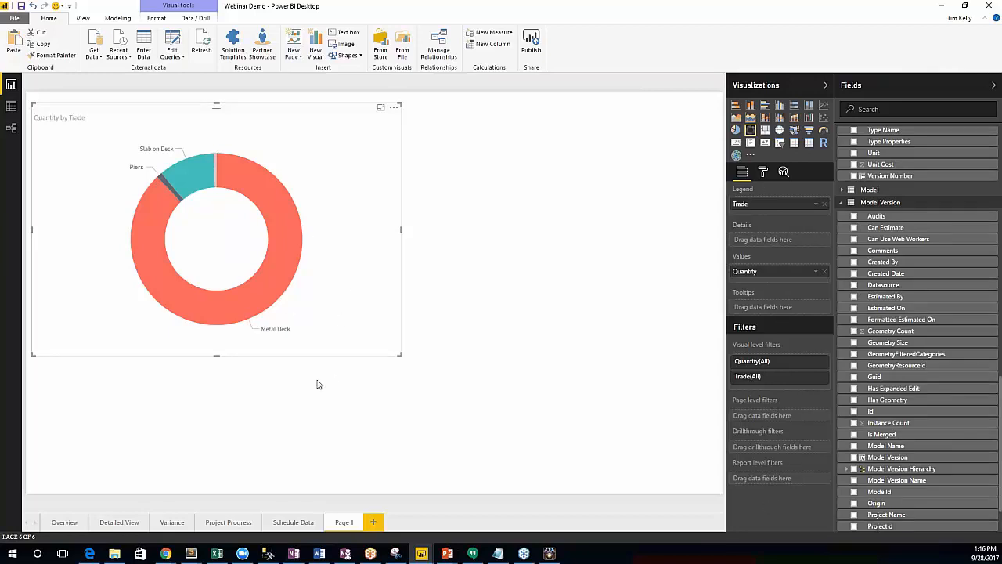
pyautogui.moveTo(328, 358)
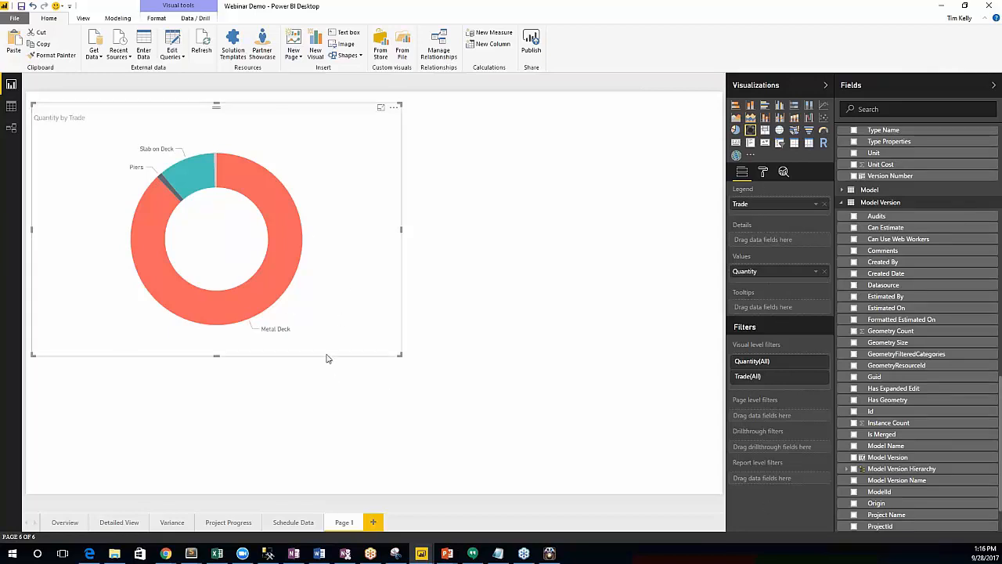